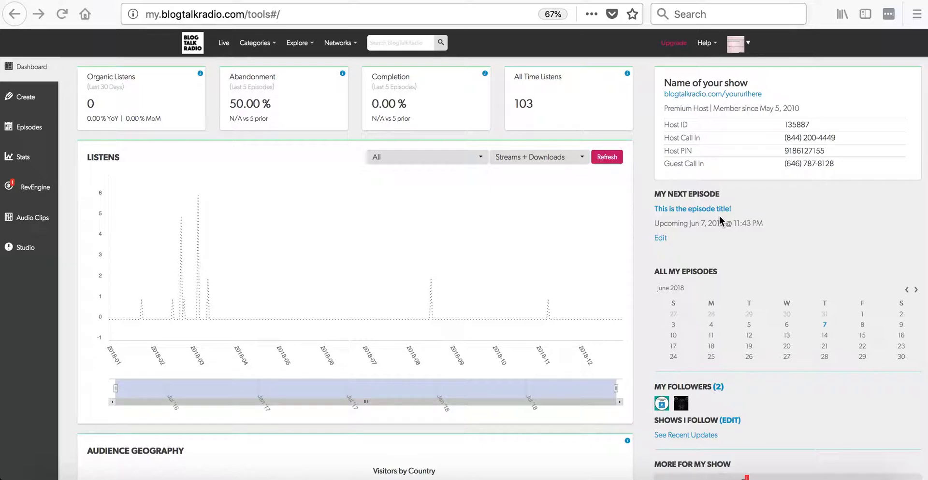
pyautogui.moveTo(804, 94)
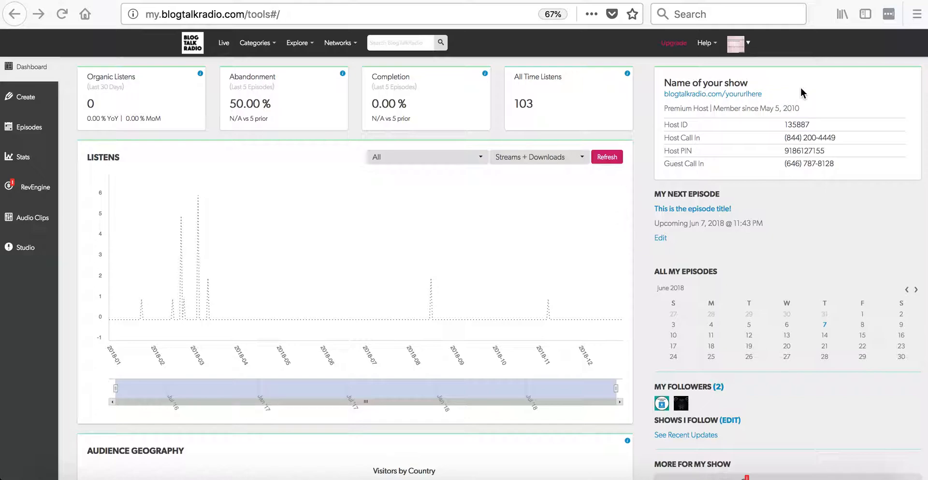
# Choose Settings from the profile avatar menu on the dashboard
pyautogui.click(739, 43)
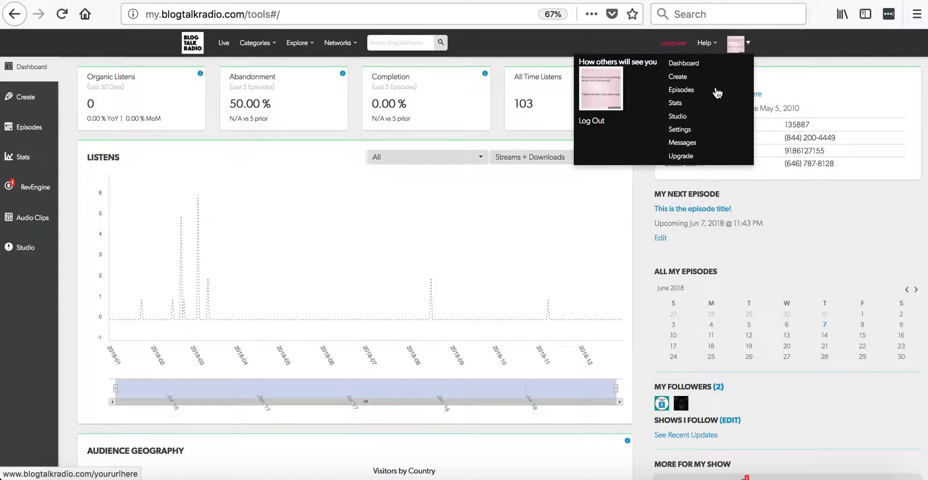
pyautogui.moveTo(680, 130)
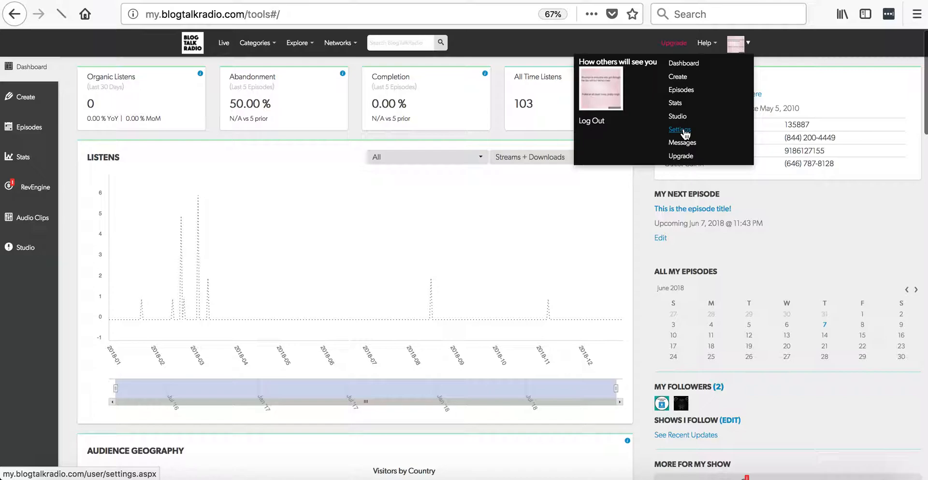
pyautogui.click(680, 130)
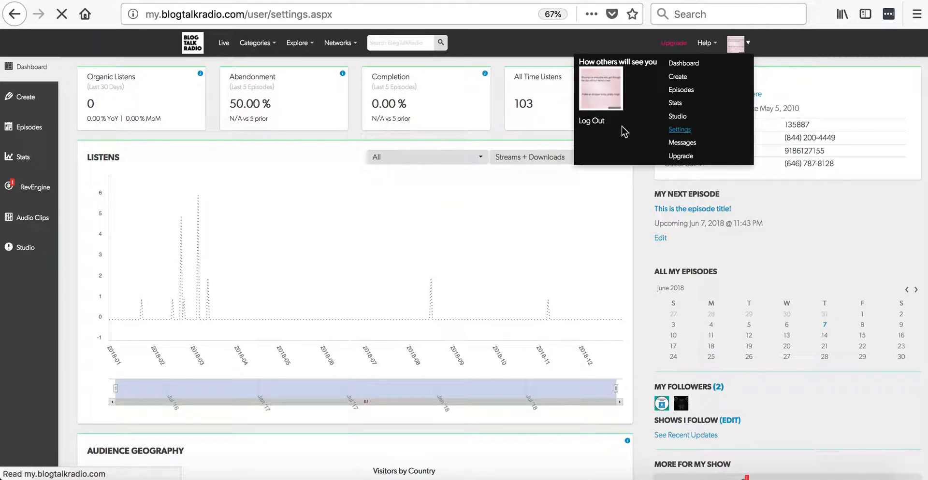
# Show the Profile tab with cover art and authorship/contact info
pyautogui.click(679, 129)
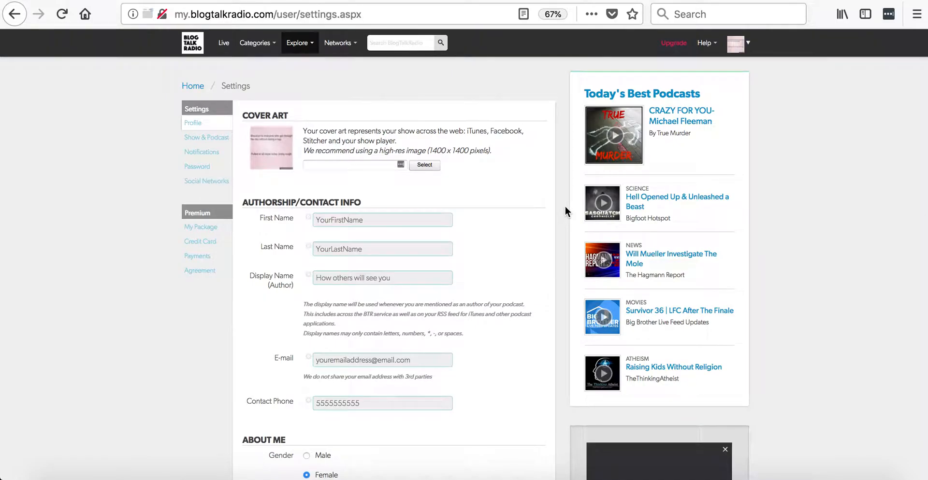
pyautogui.click(192, 123)
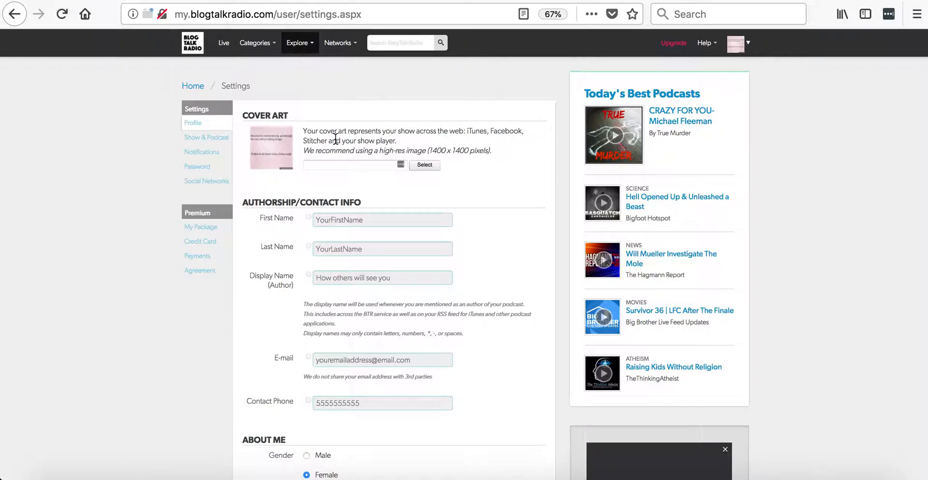
# Select 1400x1400image.jpg from recent files as the cover art
pyautogui.click(424, 166)
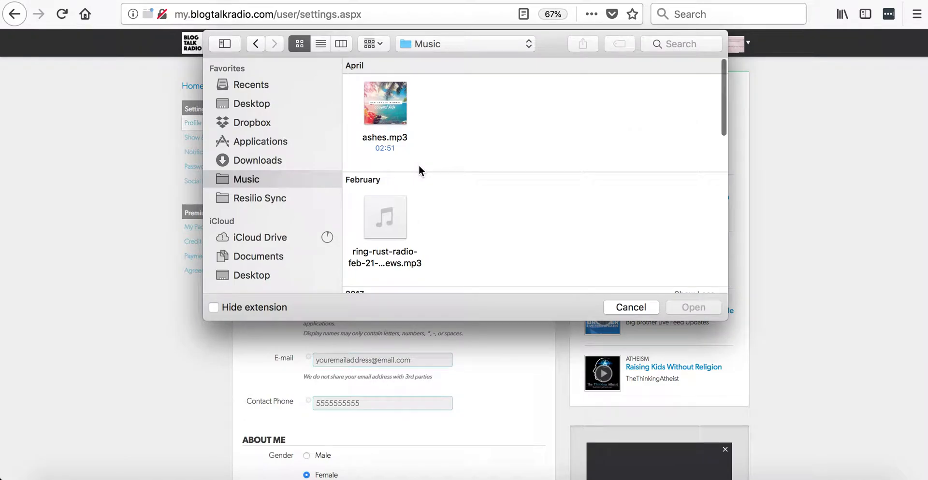
pyautogui.moveTo(258, 95)
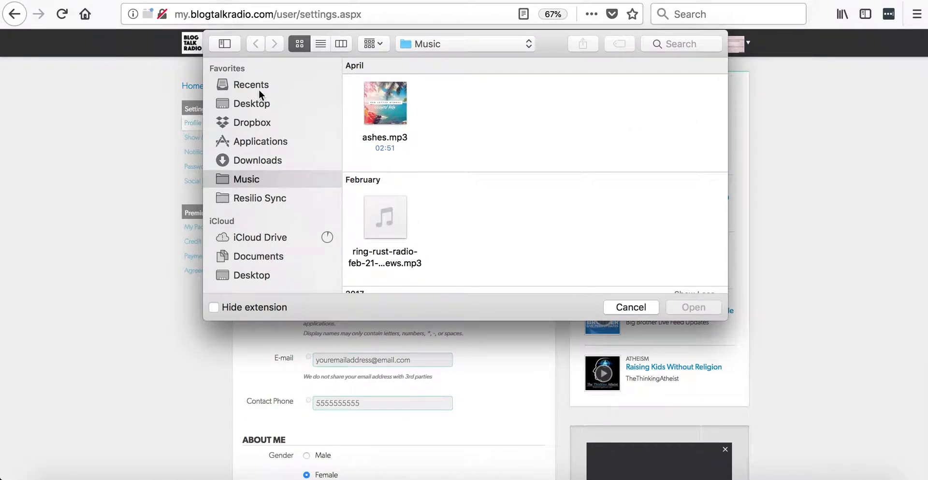
pyautogui.click(251, 103)
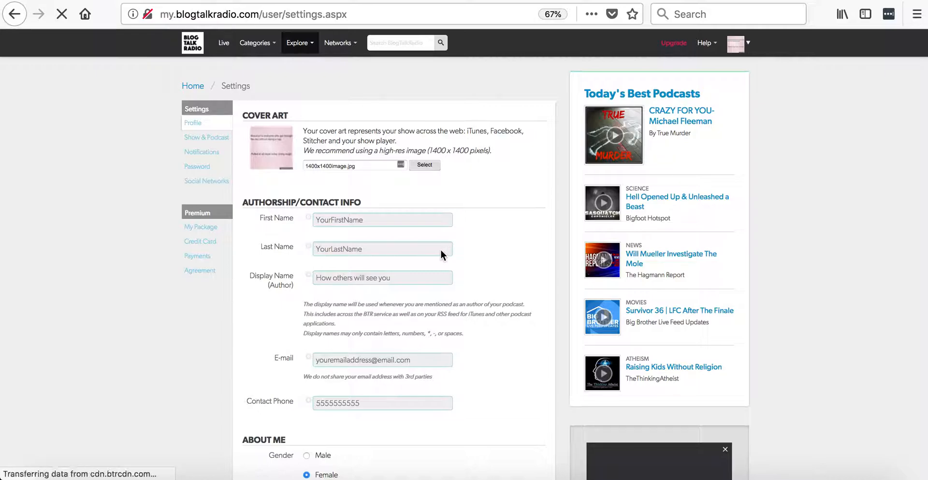
# Upload the square image and crop it with the full selection
pyautogui.click(424, 165)
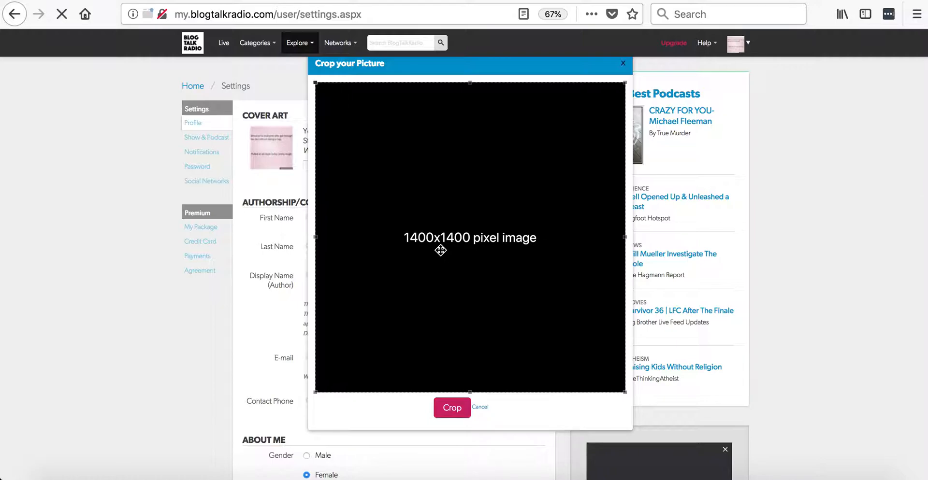
pyautogui.moveTo(331, 276)
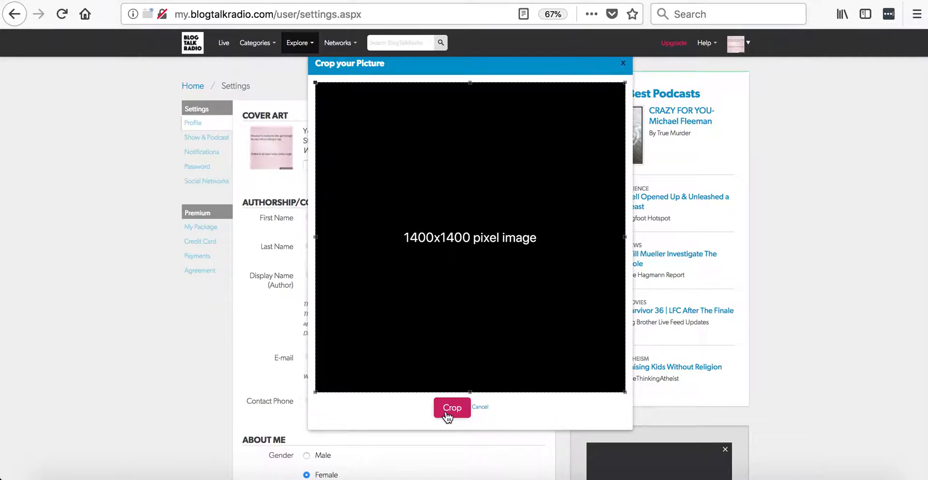
pyautogui.click(451, 409)
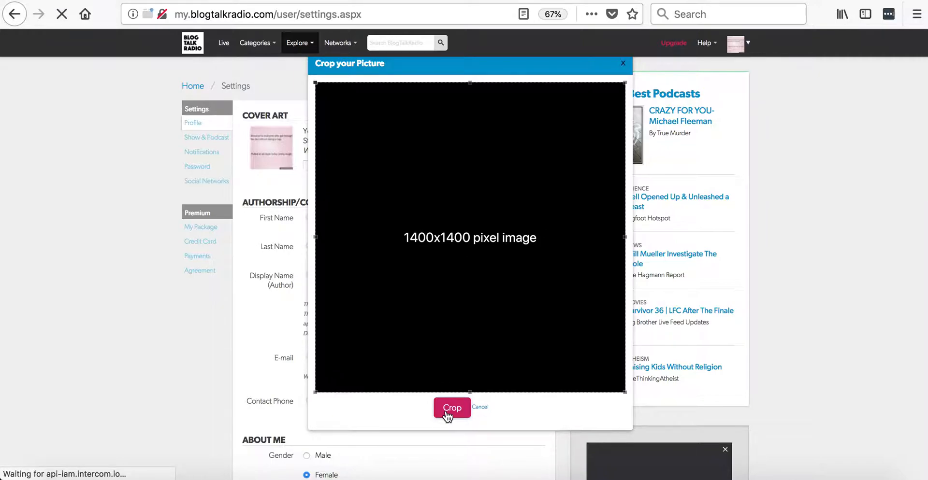
pyautogui.click(451, 409)
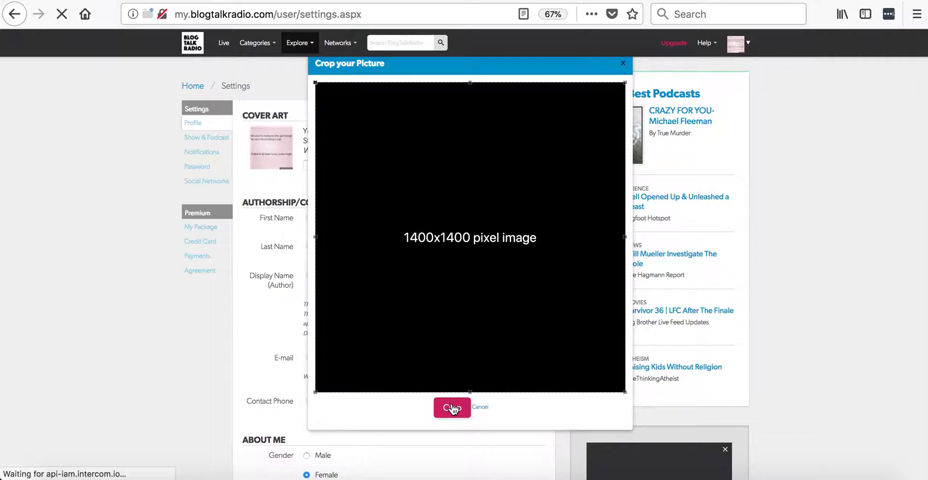
pyautogui.moveTo(549, 428)
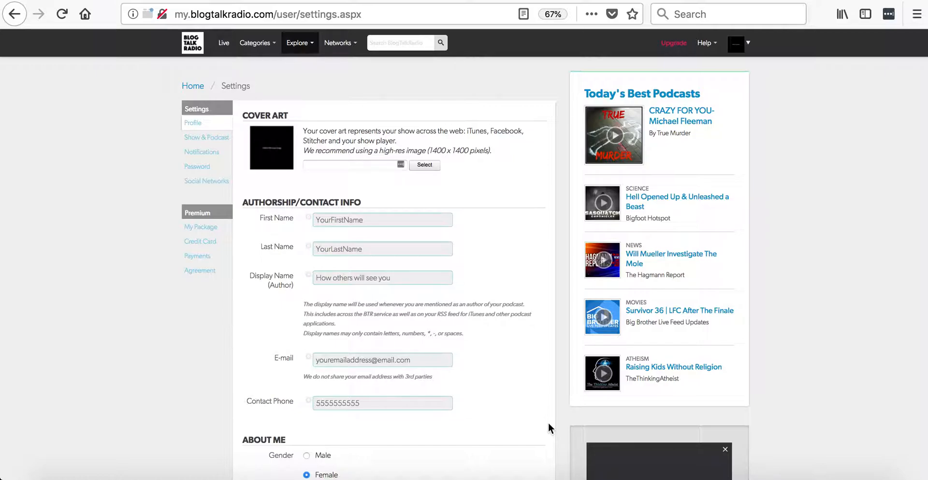
pyautogui.moveTo(281, 272)
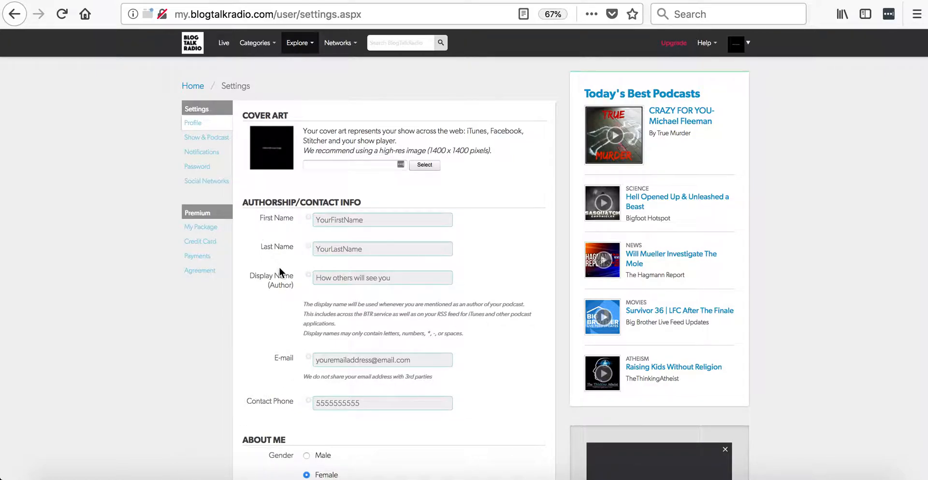
pyautogui.moveTo(266, 312)
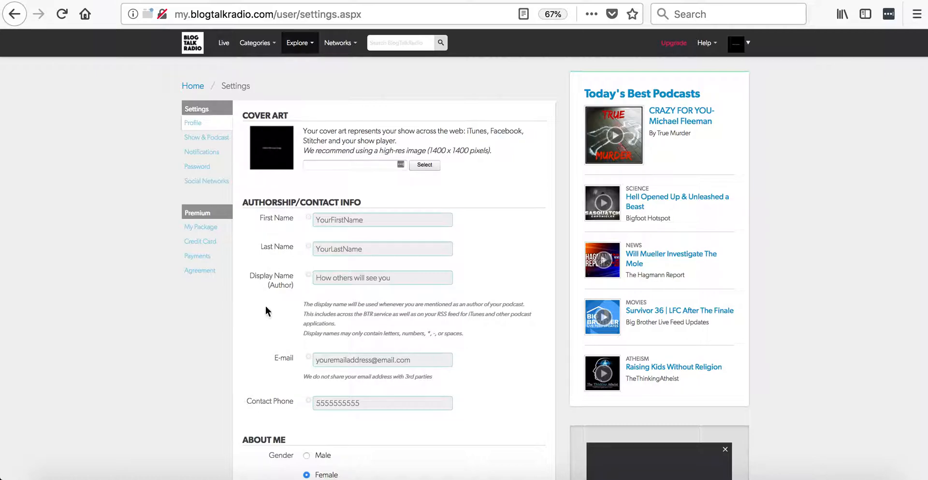
pyautogui.moveTo(285, 220)
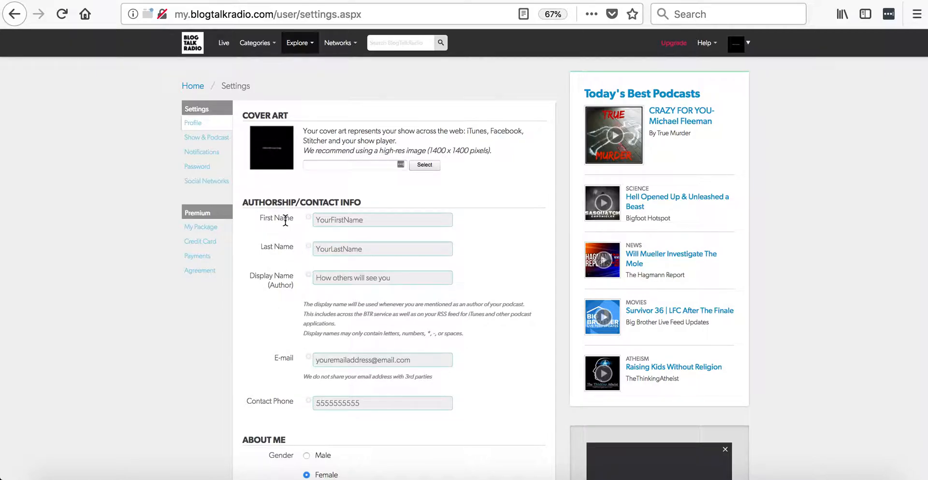
pyautogui.moveTo(306, 227)
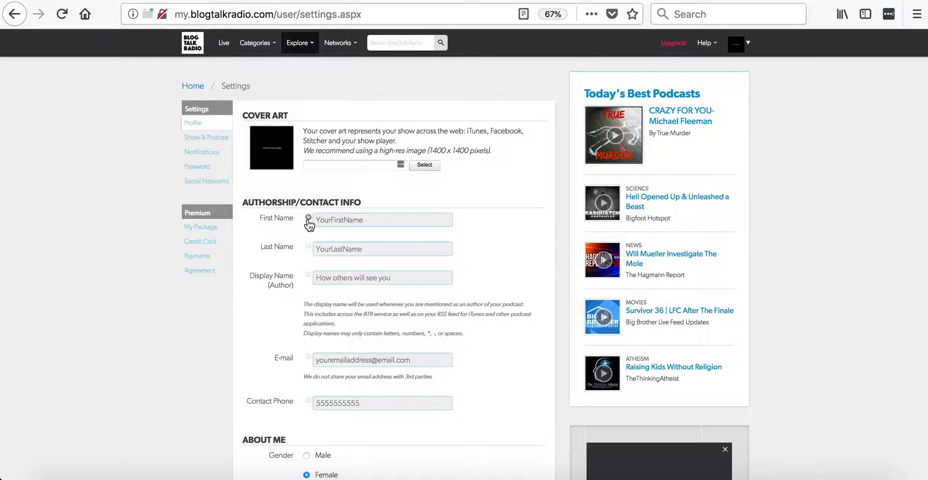
pyautogui.moveTo(367, 224)
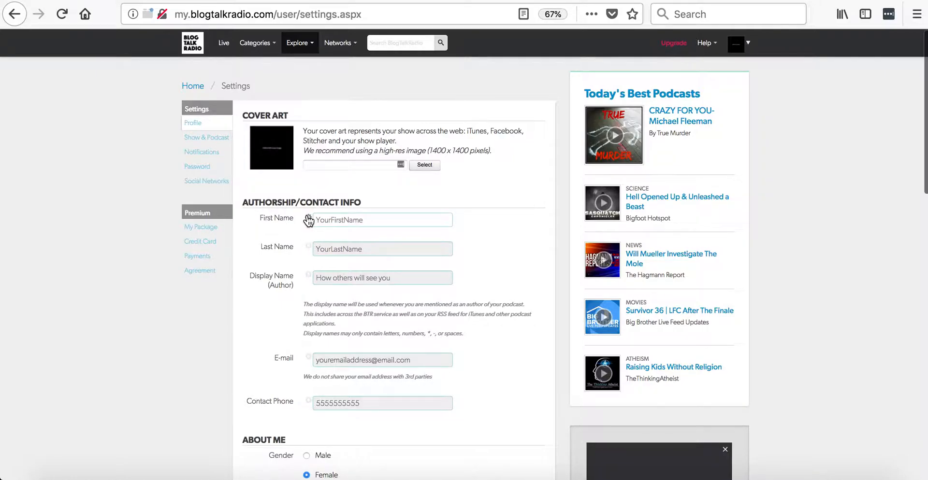
# Replace the First Name 'YourFirstName' with 'Jane', fixing the 'Jann' typo
pyautogui.click(382, 220)
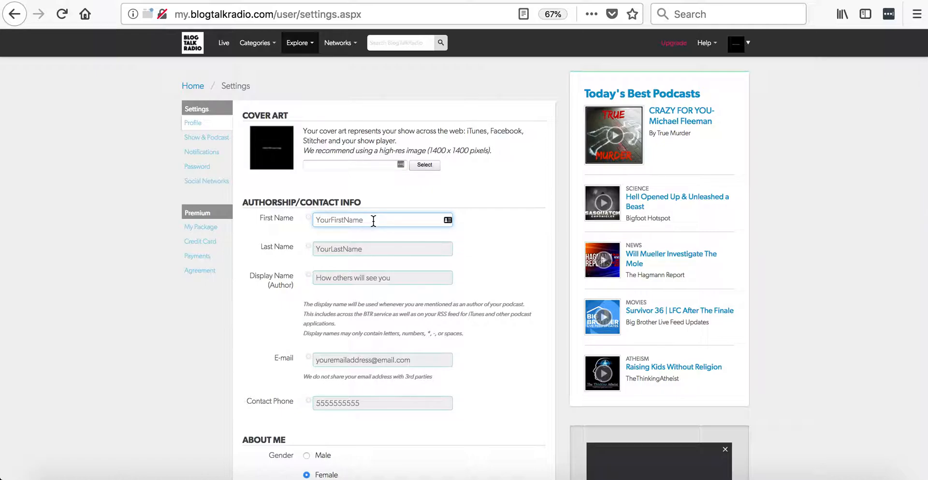
pyautogui.write('Jann')
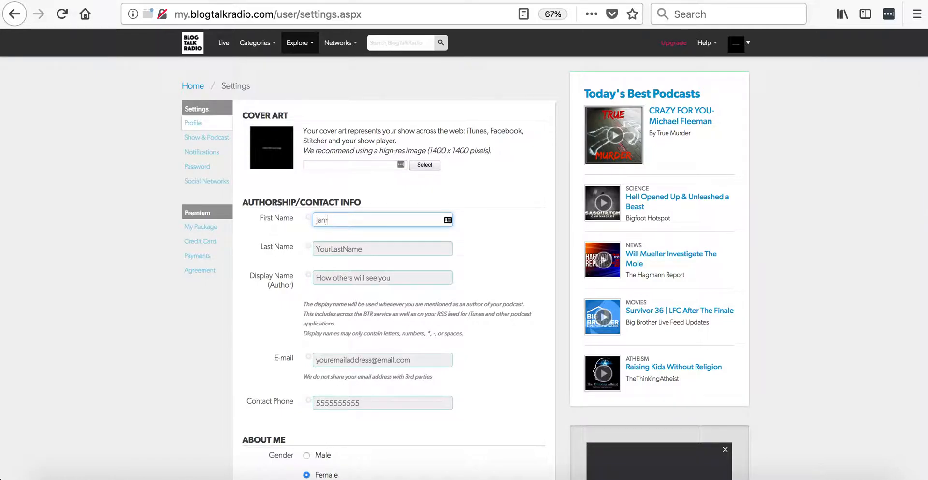
pyautogui.write('Jane')
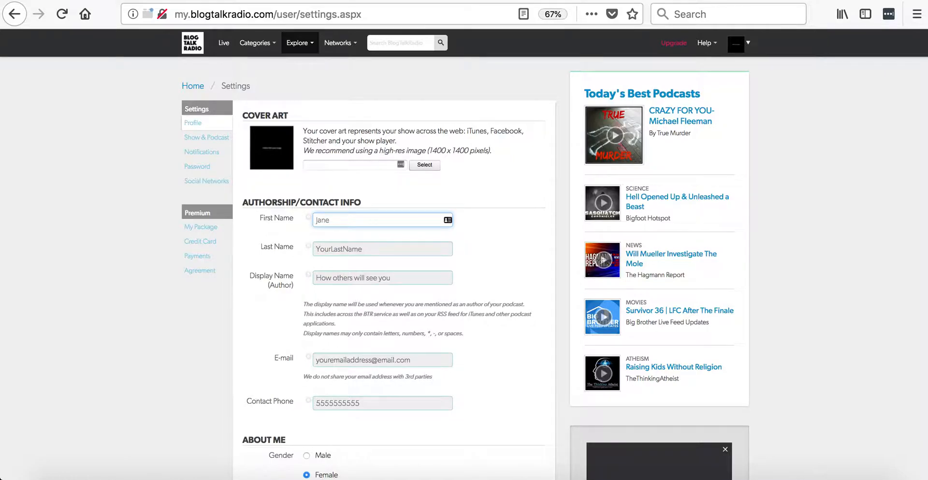
pyautogui.moveTo(298, 245)
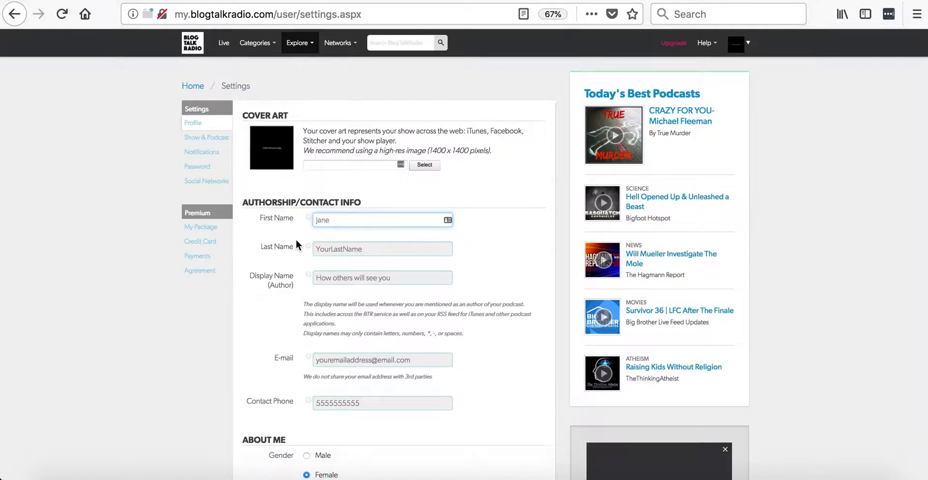
pyautogui.click(382, 219)
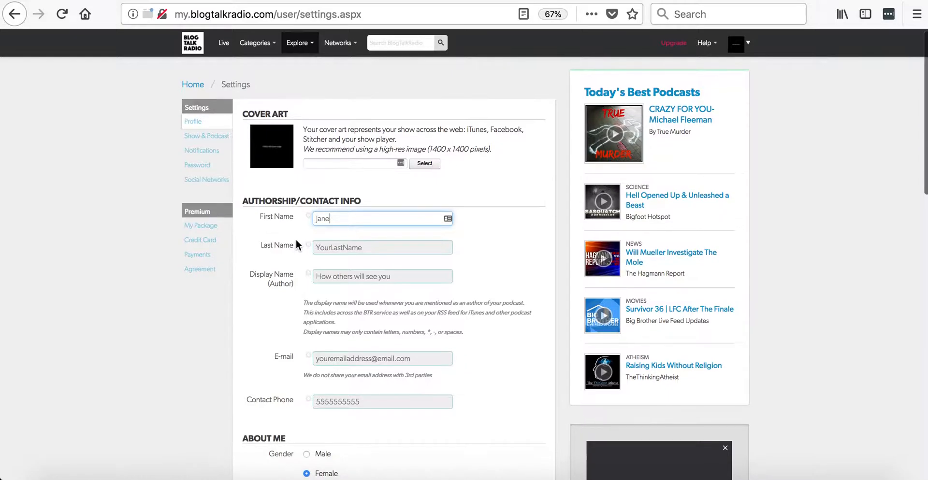
pyautogui.scroll(-3)
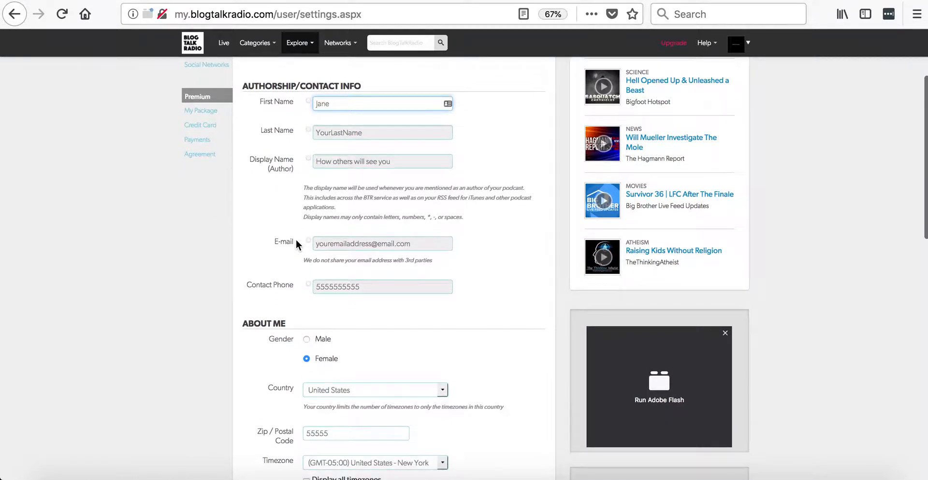
pyautogui.scroll(-3)
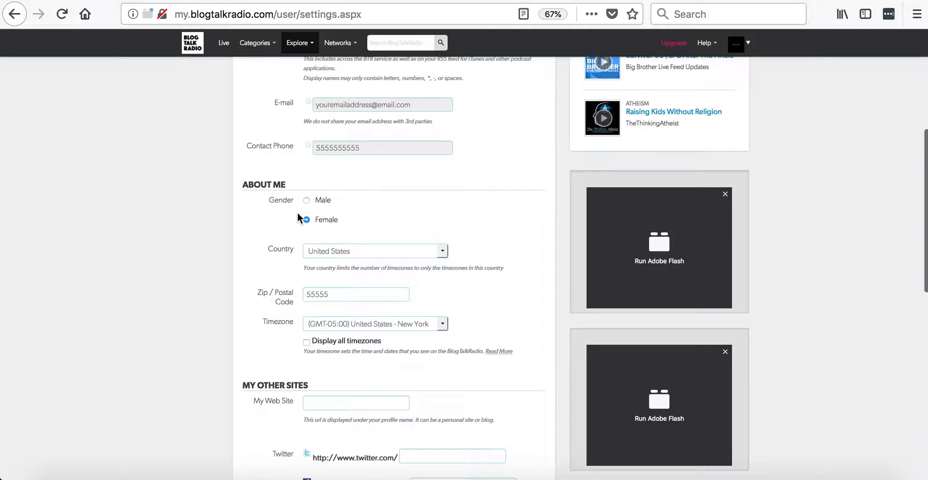
pyautogui.click(307, 220)
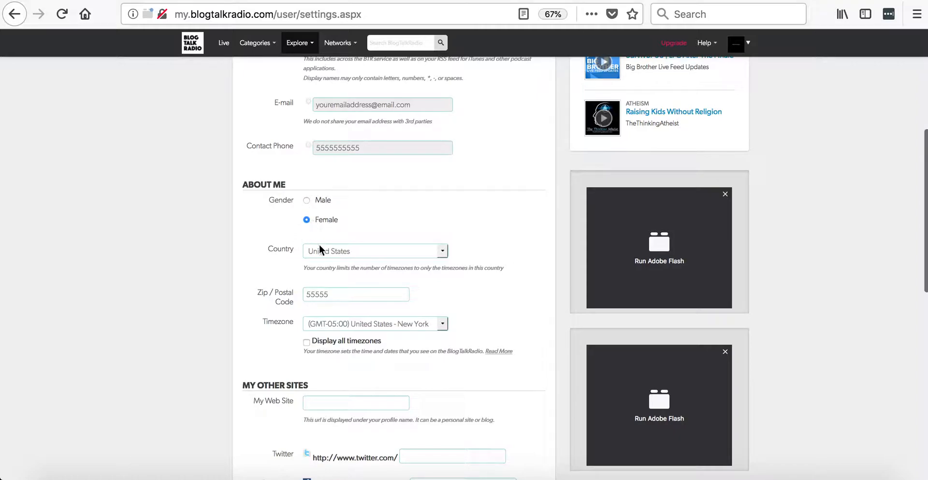
pyautogui.moveTo(329, 290)
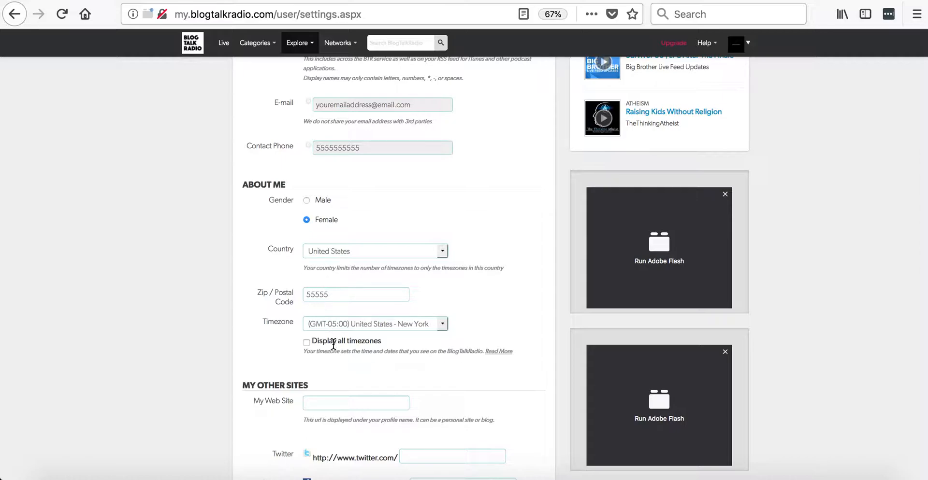
pyautogui.moveTo(456, 339)
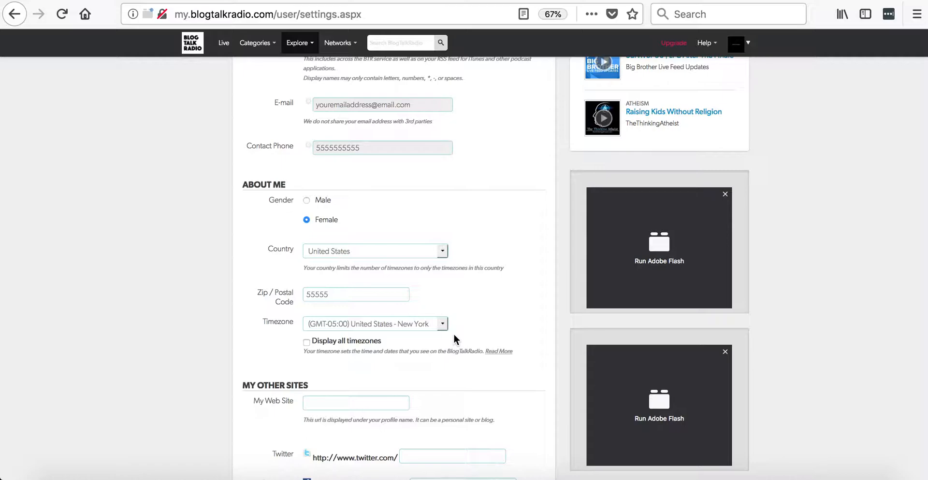
pyautogui.moveTo(442, 334)
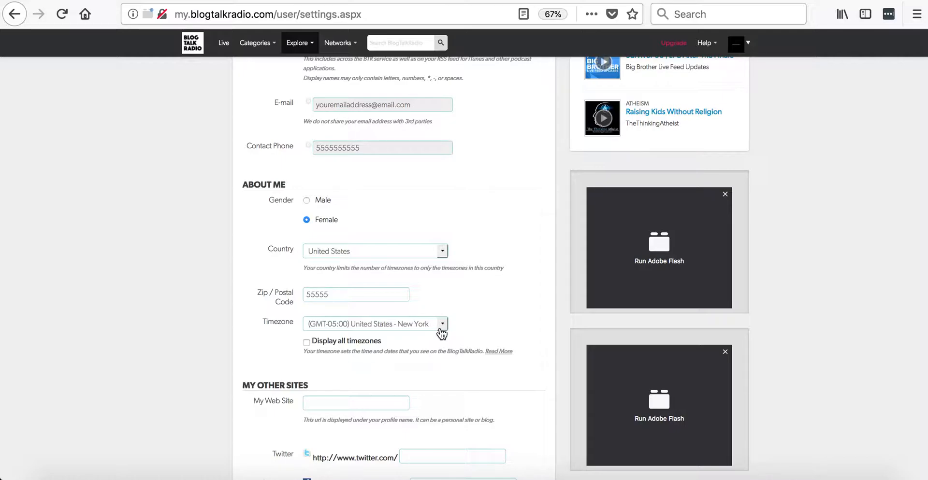
pyautogui.scroll(-3)
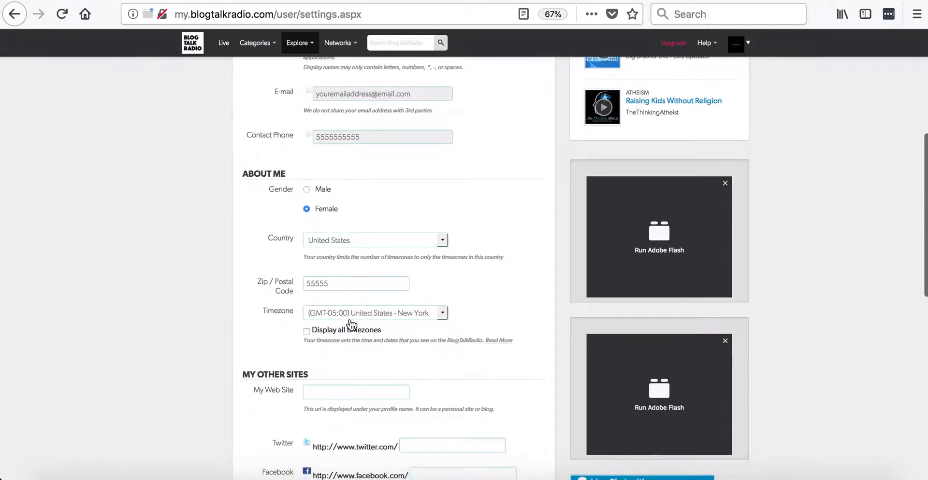
# Scroll to the bottom of the profile form and hit Save Settings
pyautogui.scroll(-3)
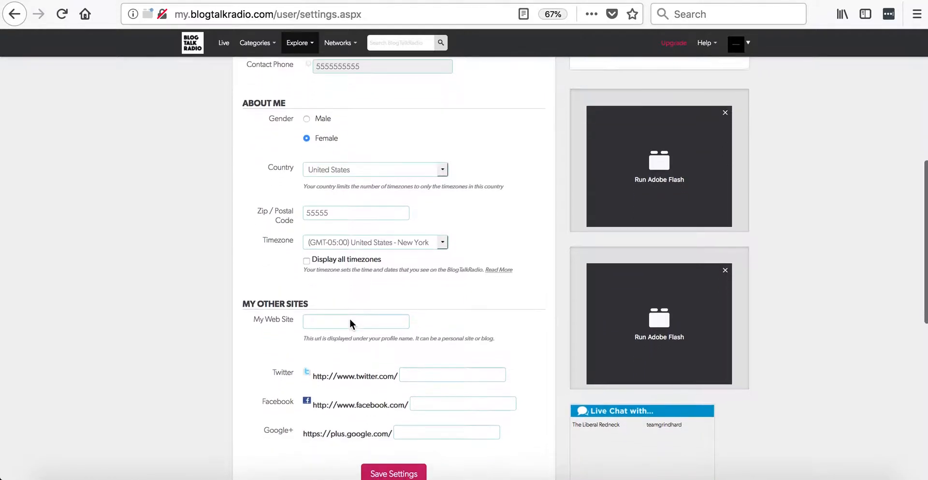
pyautogui.scroll(-3)
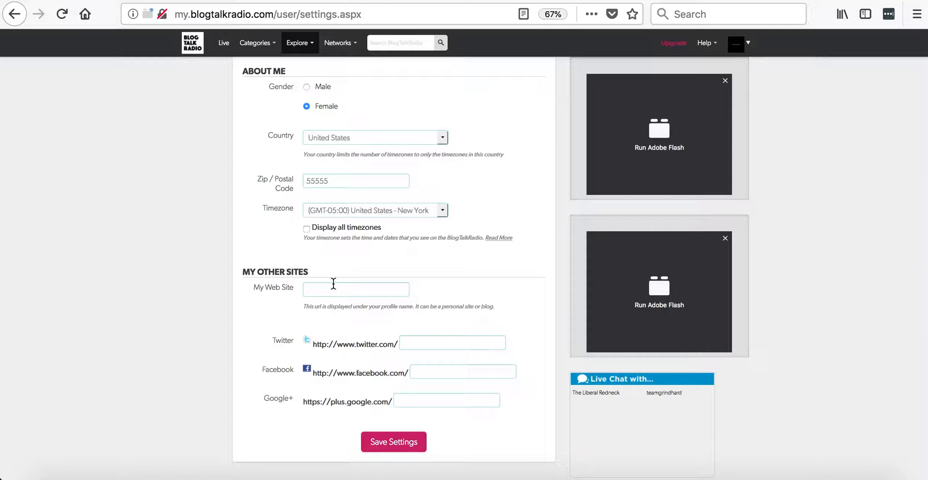
pyautogui.moveTo(269, 347)
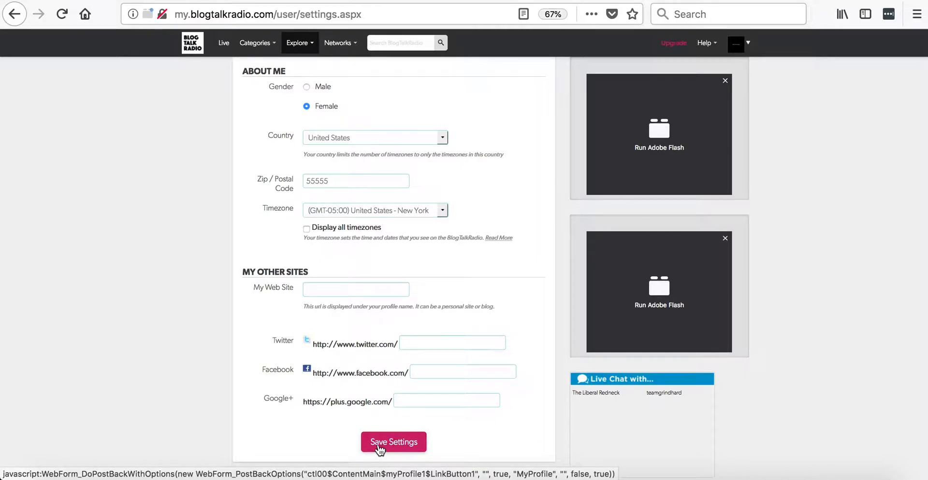
pyautogui.click(393, 442)
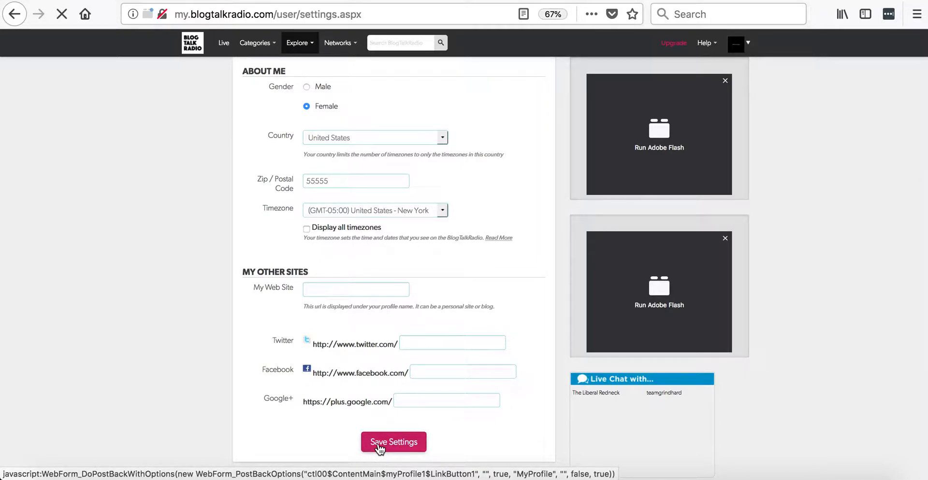
pyautogui.click(393, 442)
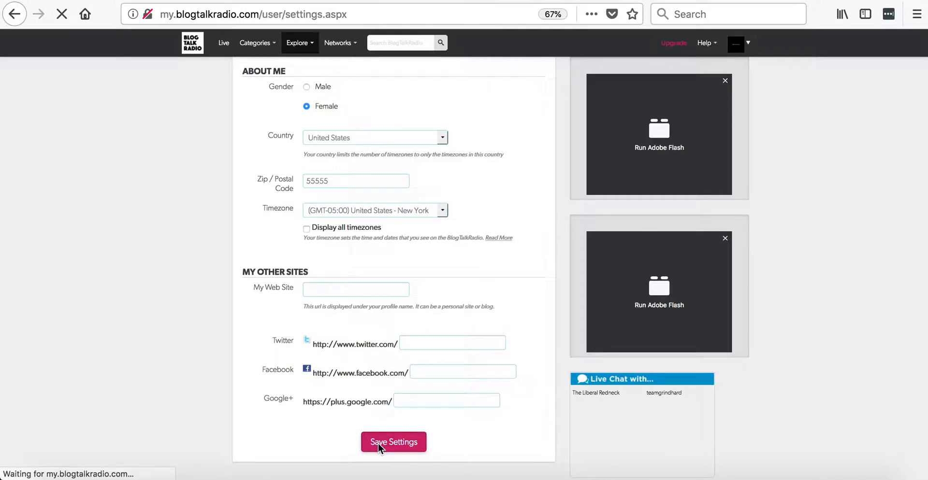
pyautogui.click(393, 442)
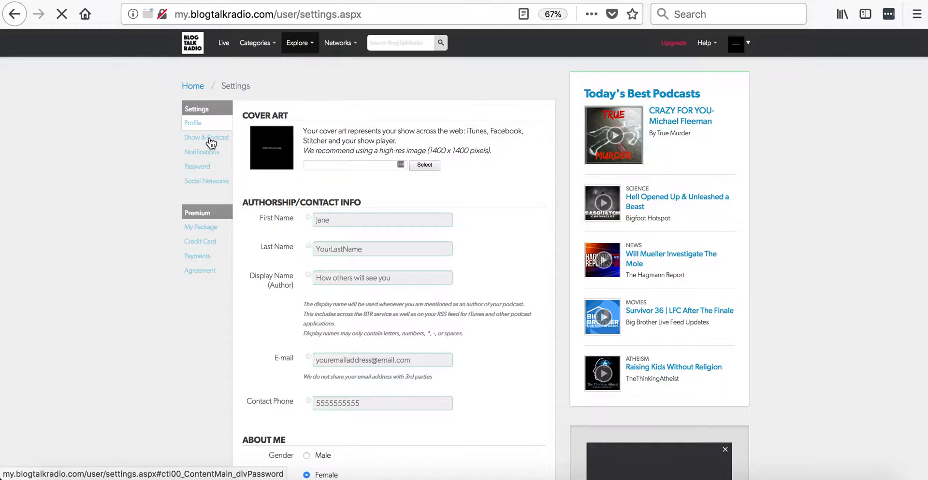
# Open Show & Podcast settings and review My Show Summary and Show Information
pyautogui.click(207, 137)
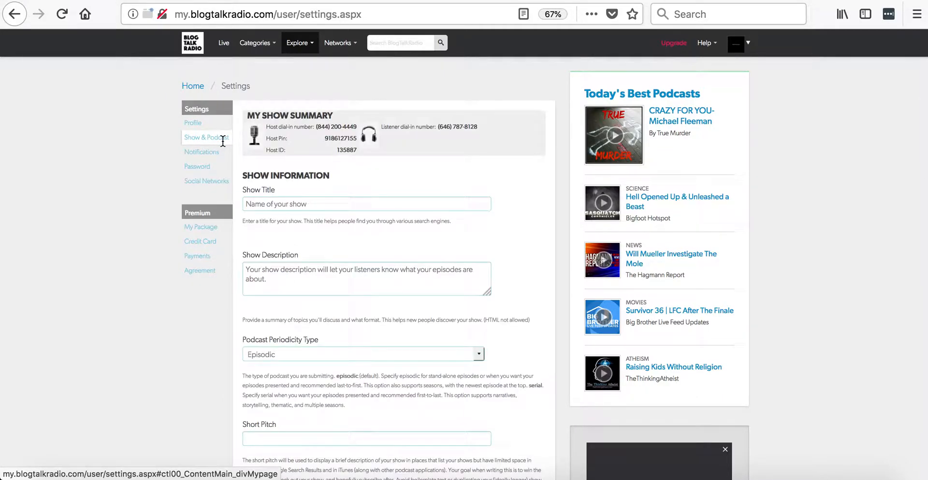
pyautogui.moveTo(287, 161)
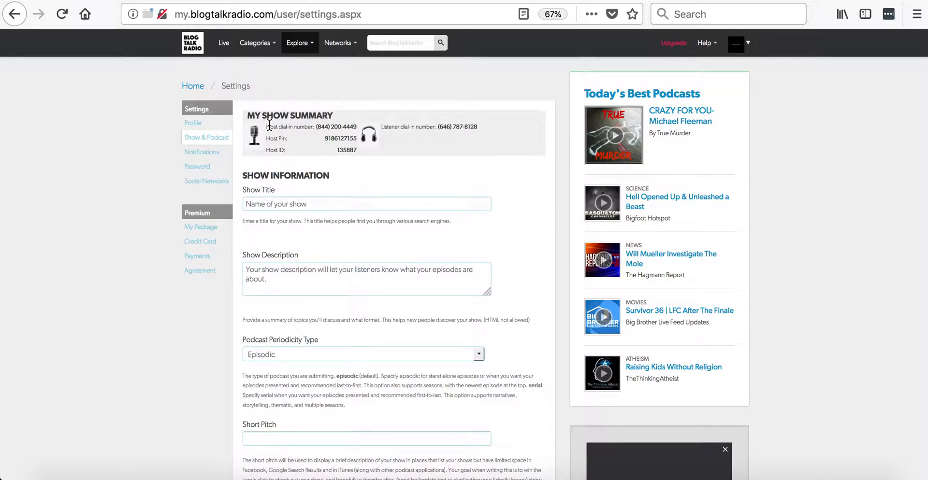
pyautogui.moveTo(265, 134)
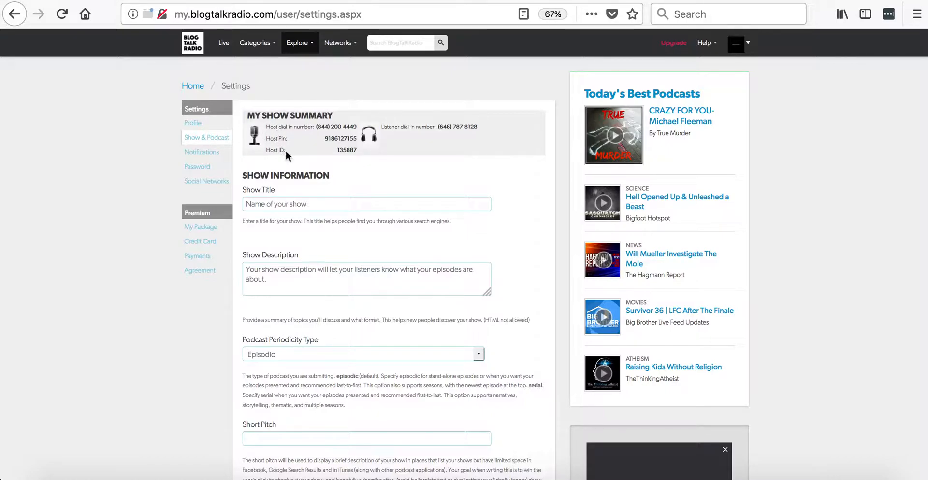
pyautogui.moveTo(446, 124)
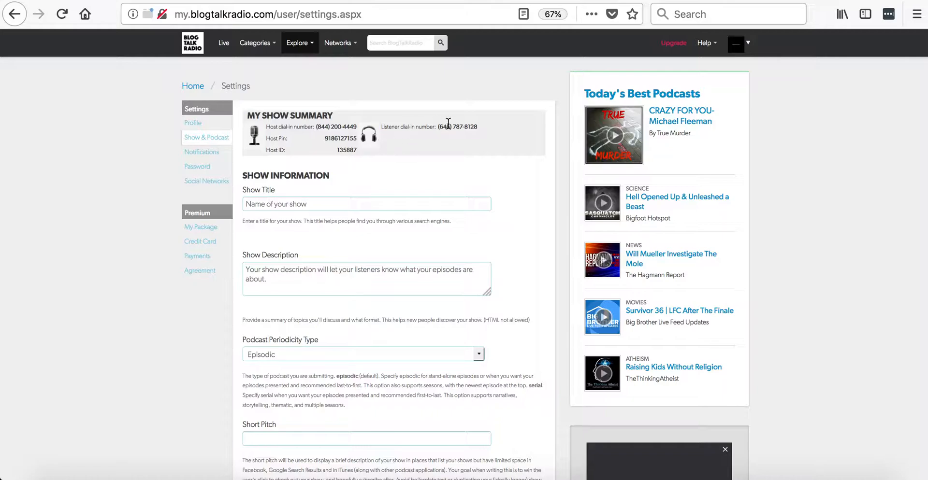
pyautogui.moveTo(372, 155)
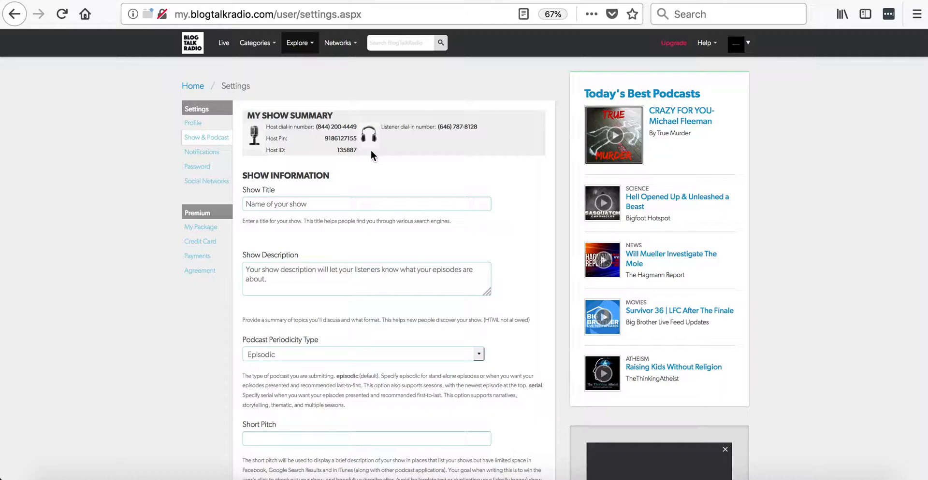
pyautogui.moveTo(245, 175)
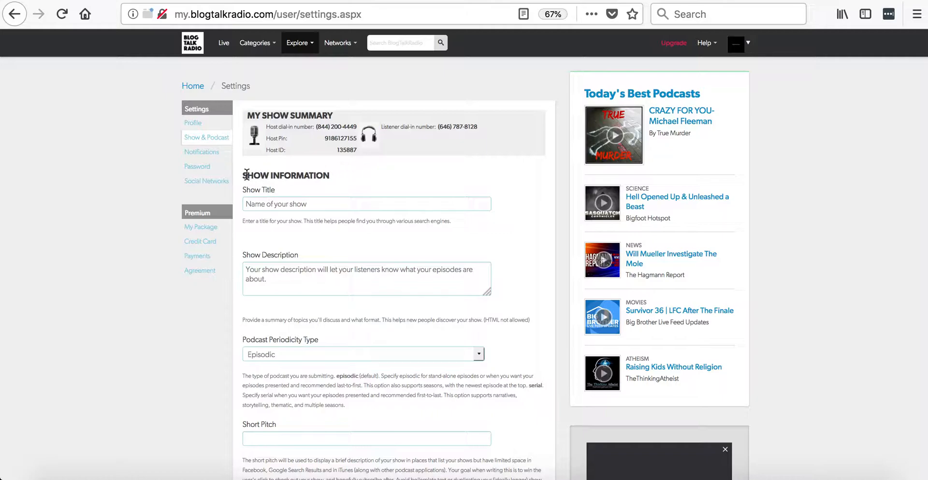
pyautogui.moveTo(245, 190)
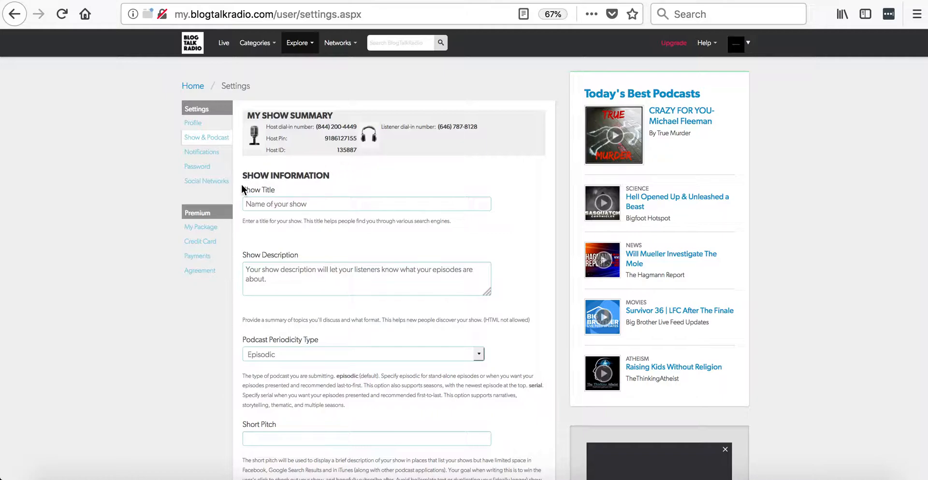
pyautogui.click(366, 204)
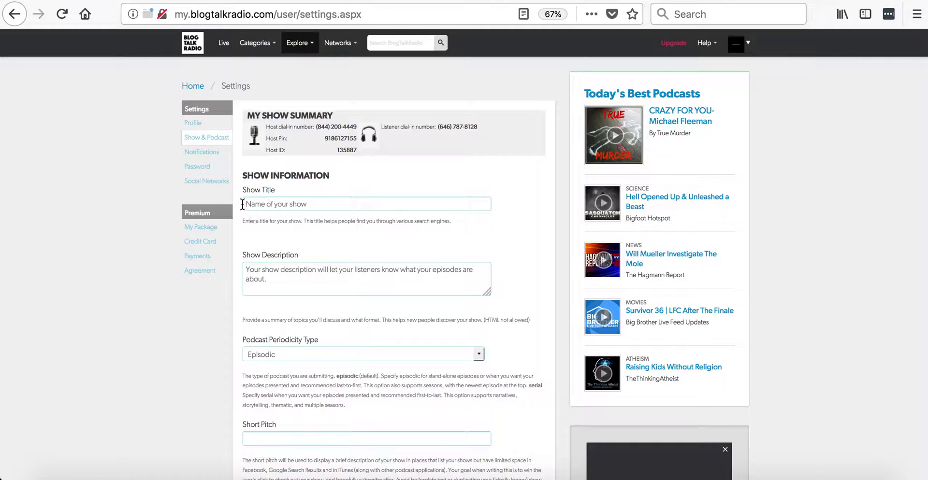
pyautogui.moveTo(245, 262)
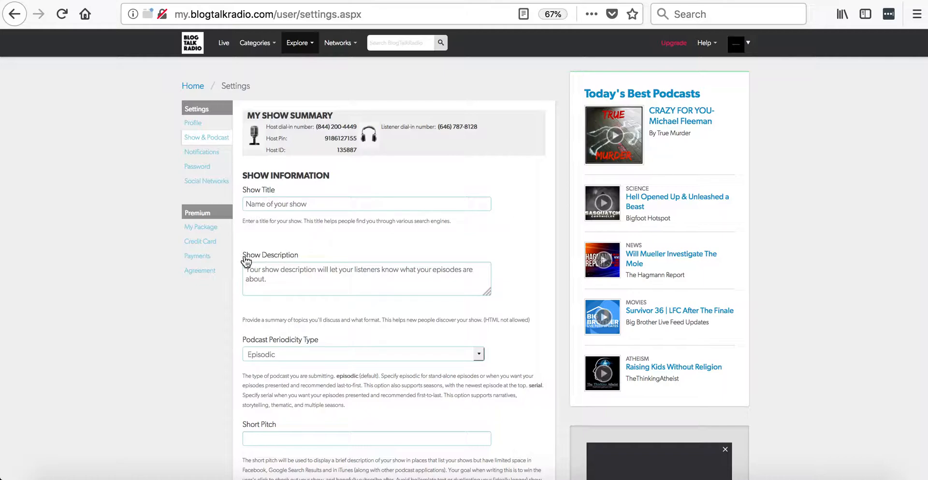
pyautogui.moveTo(266, 265)
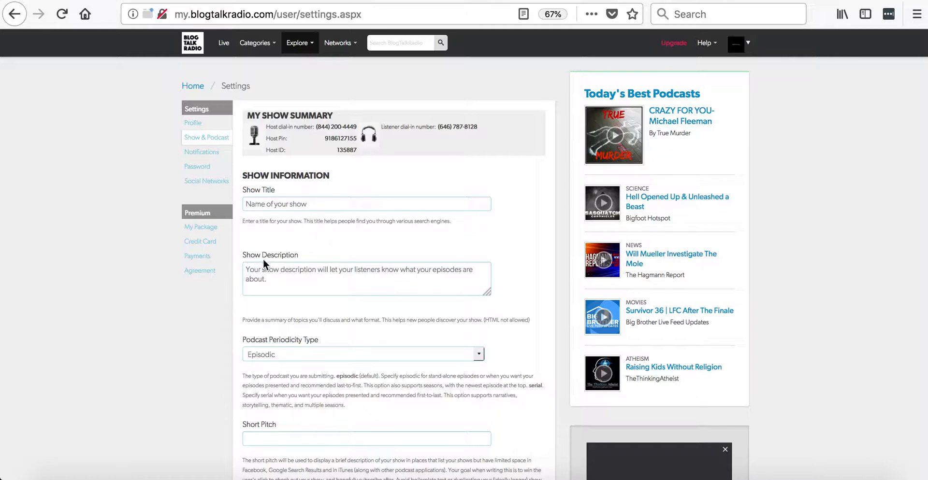
pyautogui.moveTo(308, 275)
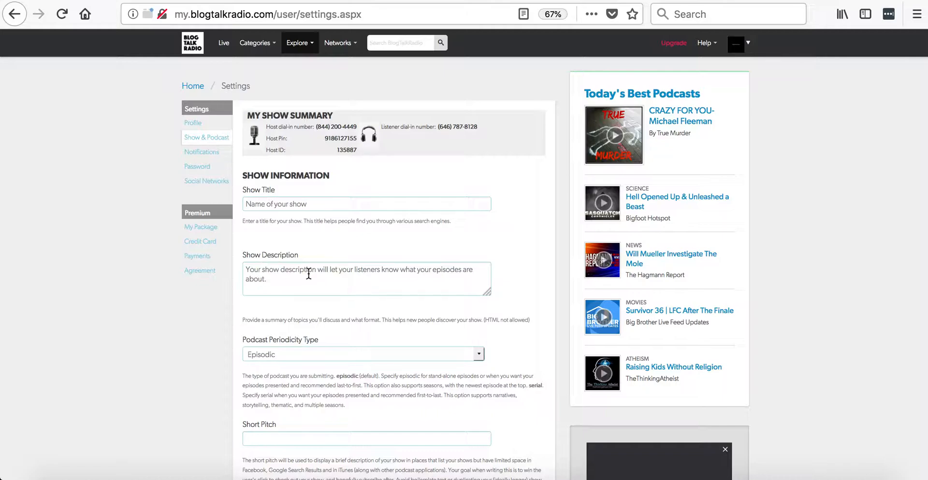
pyautogui.moveTo(398, 276)
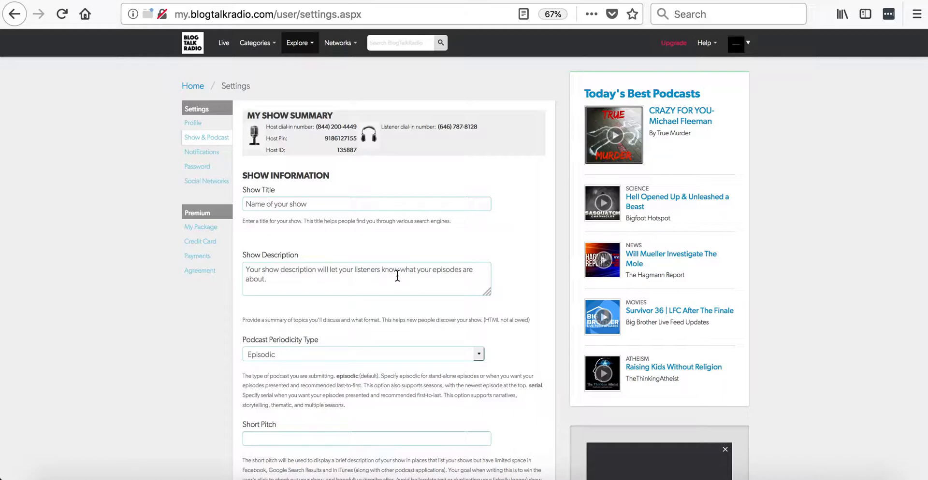
pyautogui.scroll(-3)
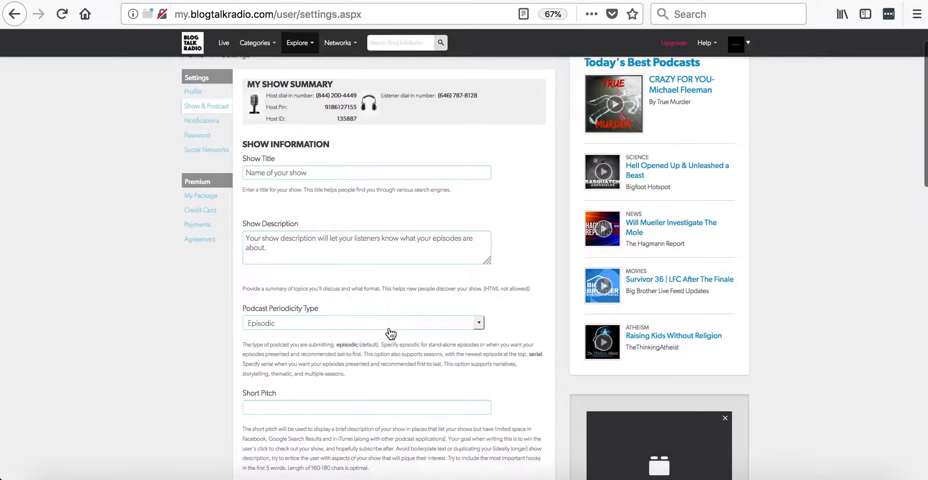
pyautogui.scroll(-3)
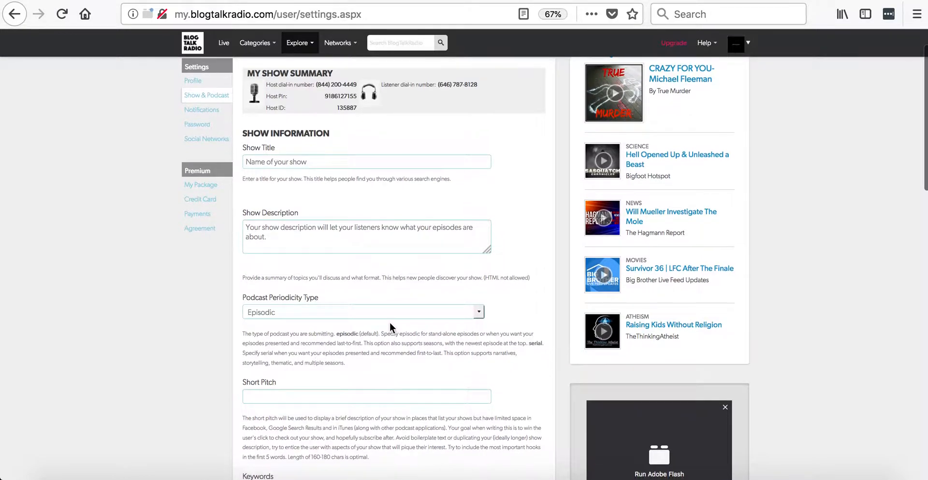
pyautogui.moveTo(369, 355)
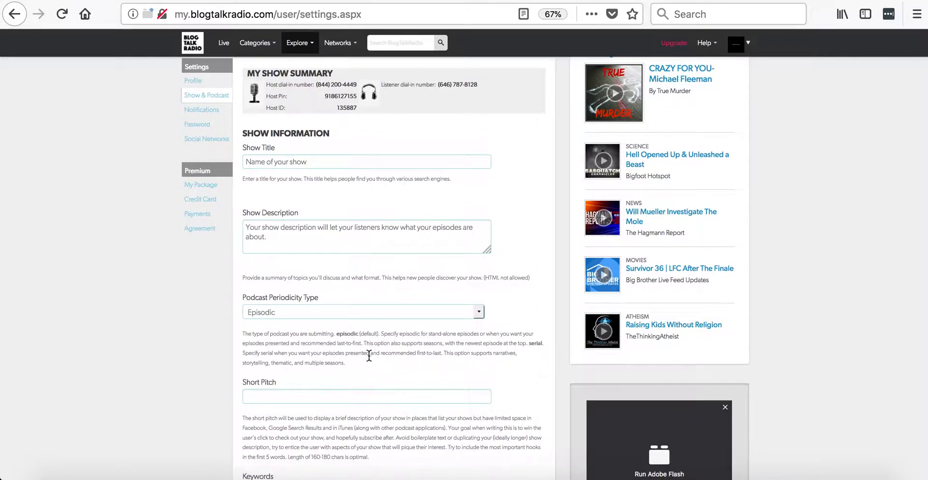
pyautogui.scroll(-3)
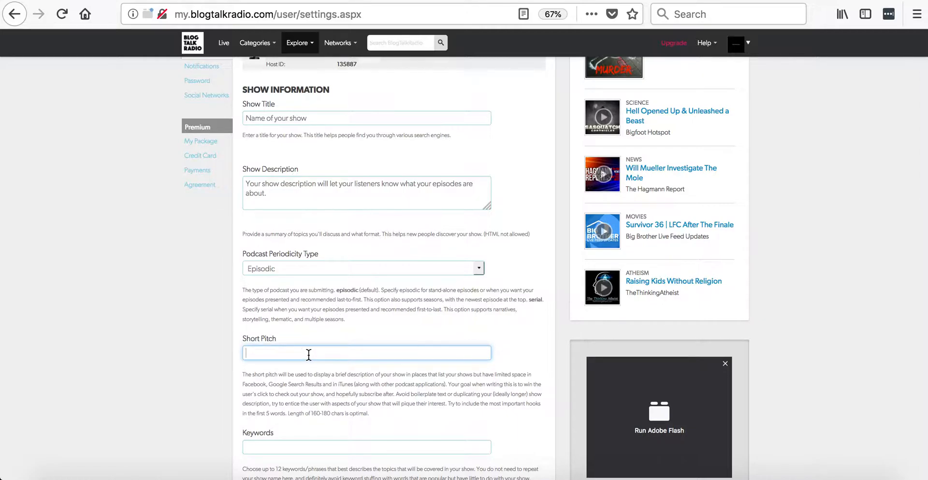
# Type 'This is a show about....' as the Short Pitch
pyautogui.write('This is a show about....')
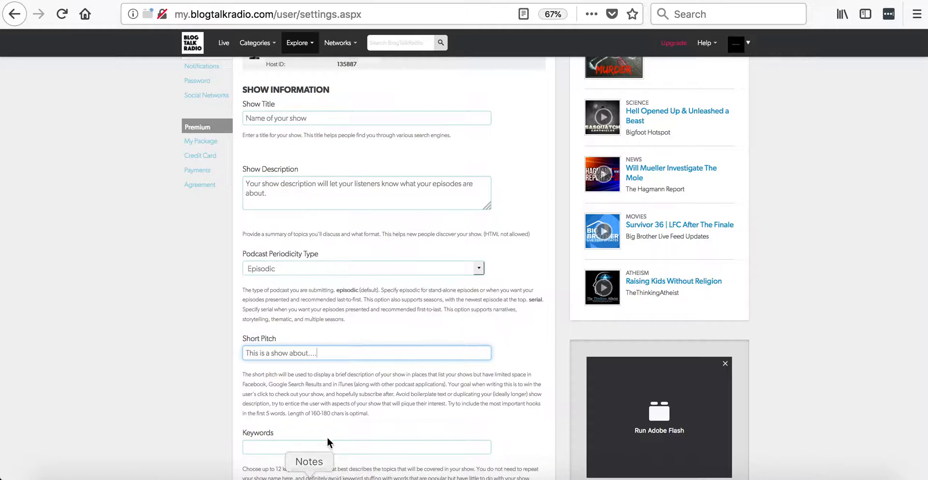
pyautogui.scroll(-3)
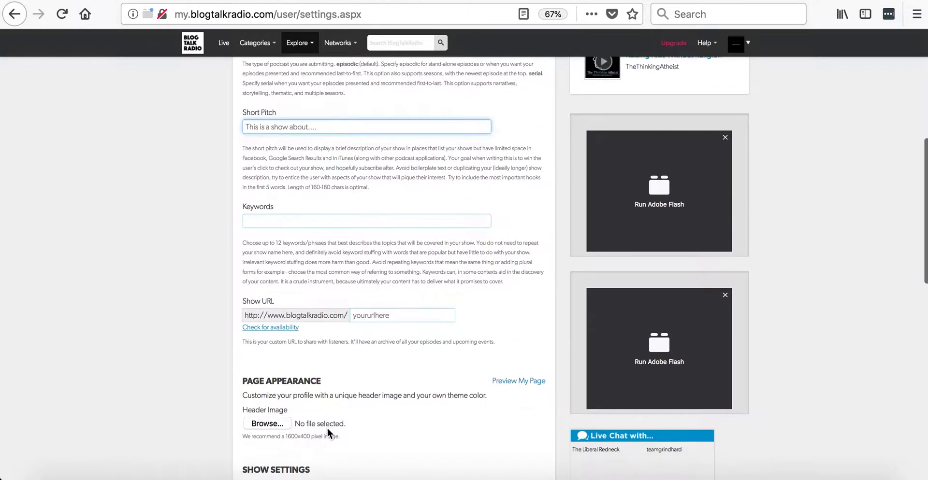
pyautogui.scroll(-3)
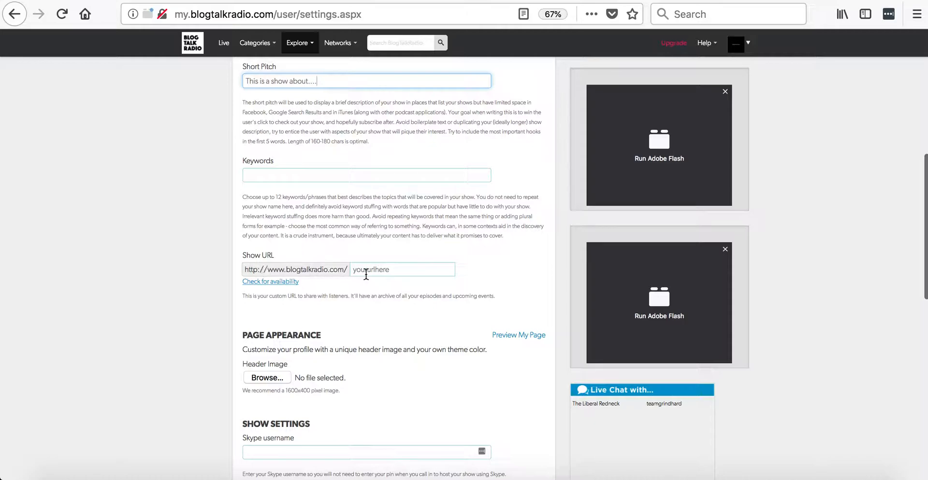
pyautogui.moveTo(398, 284)
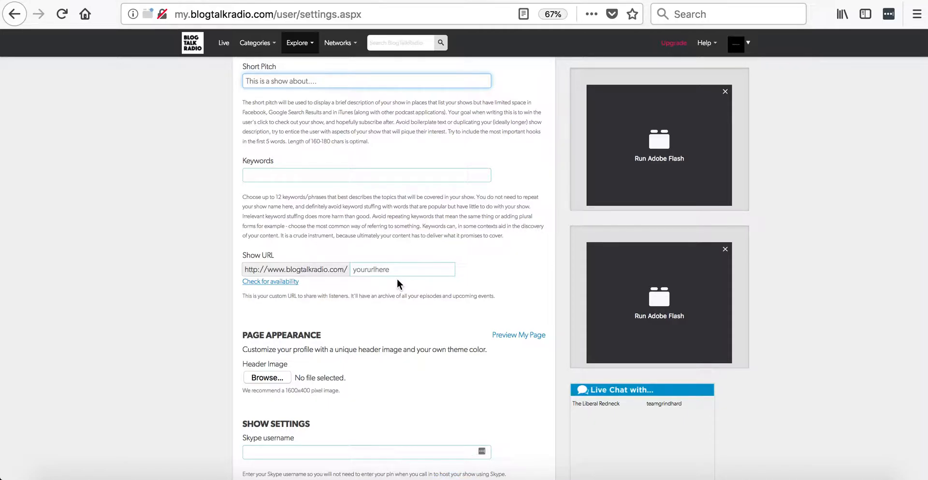
pyautogui.scroll(-3)
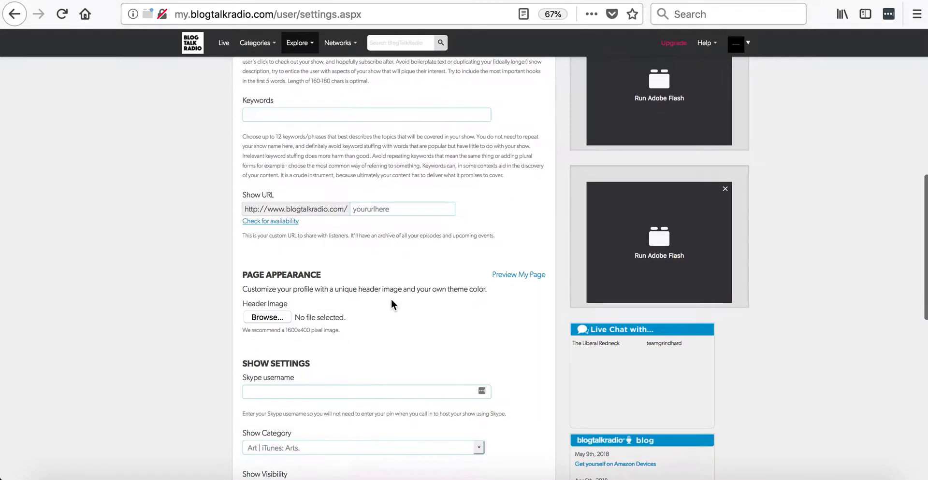
pyautogui.scroll(-3)
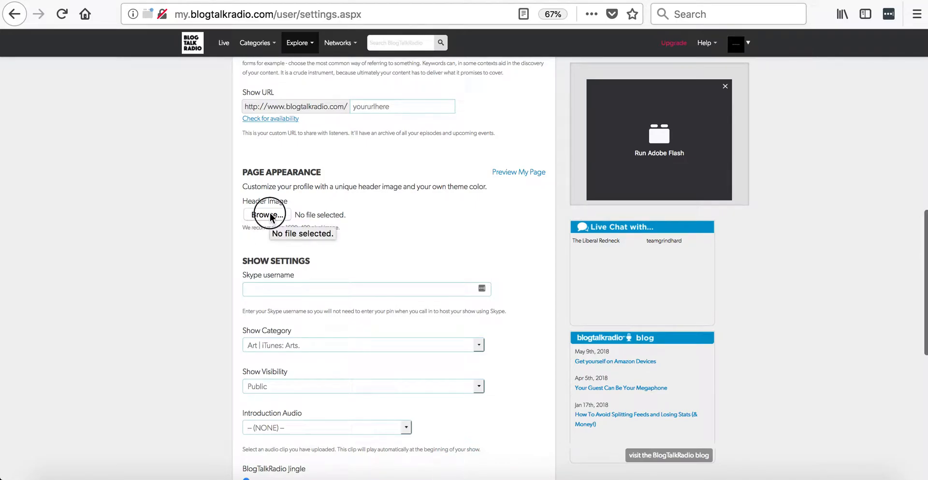
pyautogui.click(266, 214)
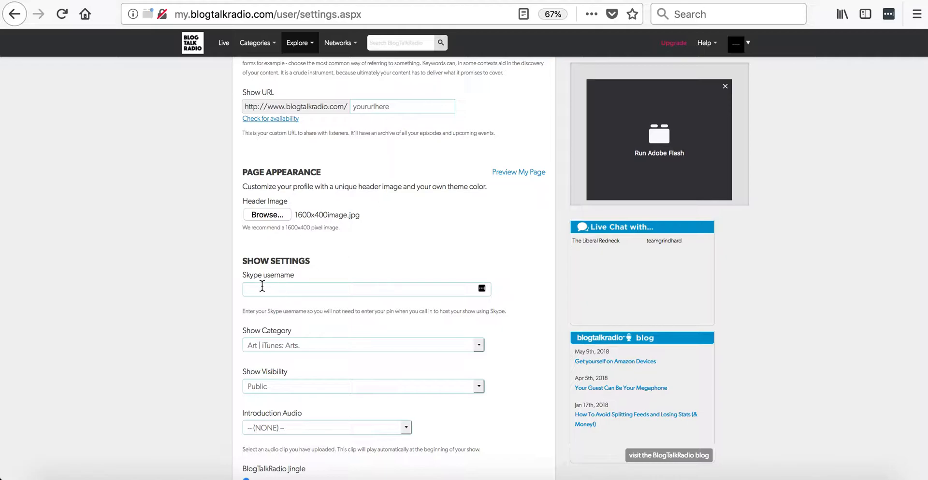
pyautogui.moveTo(255, 289)
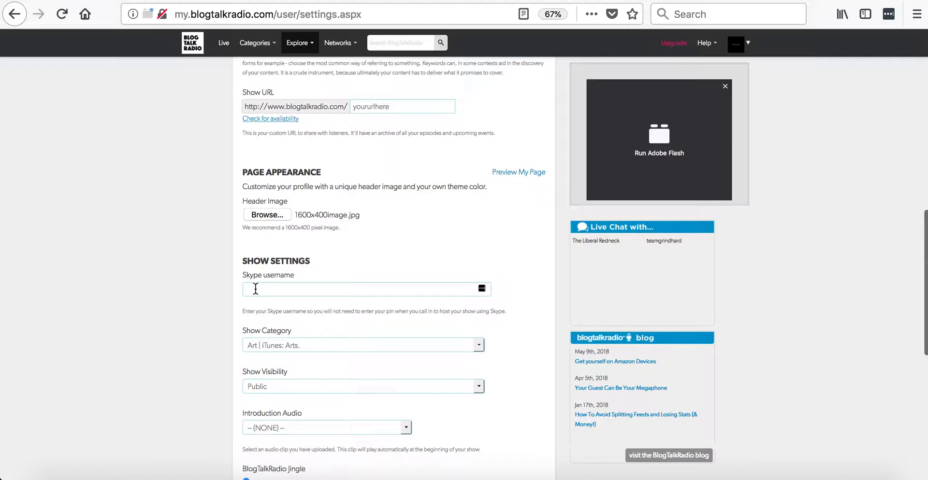
pyautogui.scroll(-3)
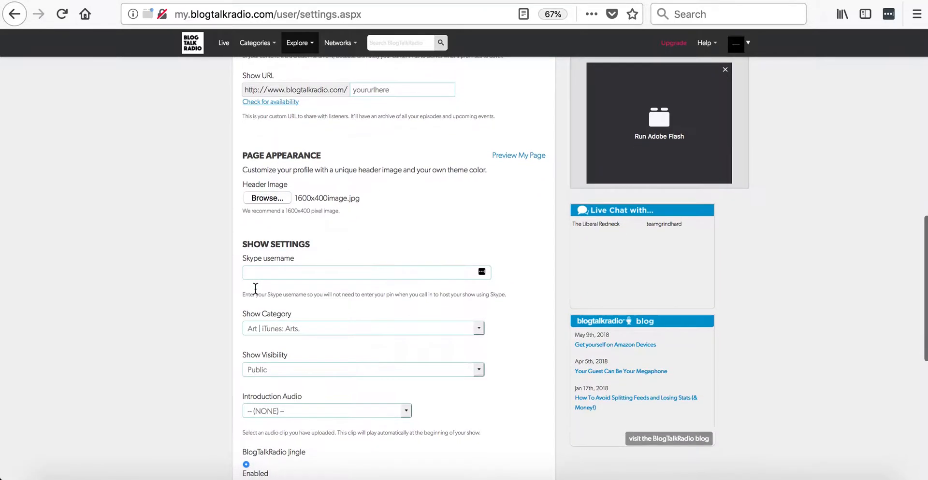
pyautogui.scroll(3)
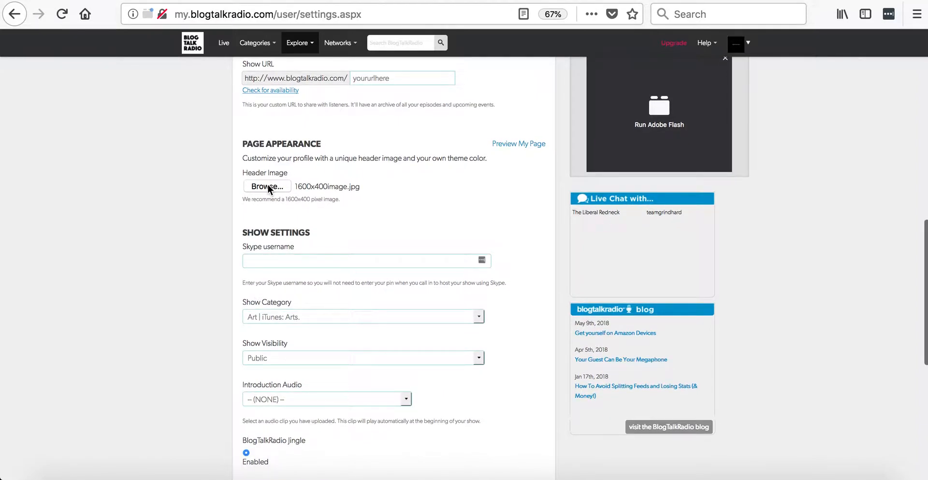
pyautogui.moveTo(318, 196)
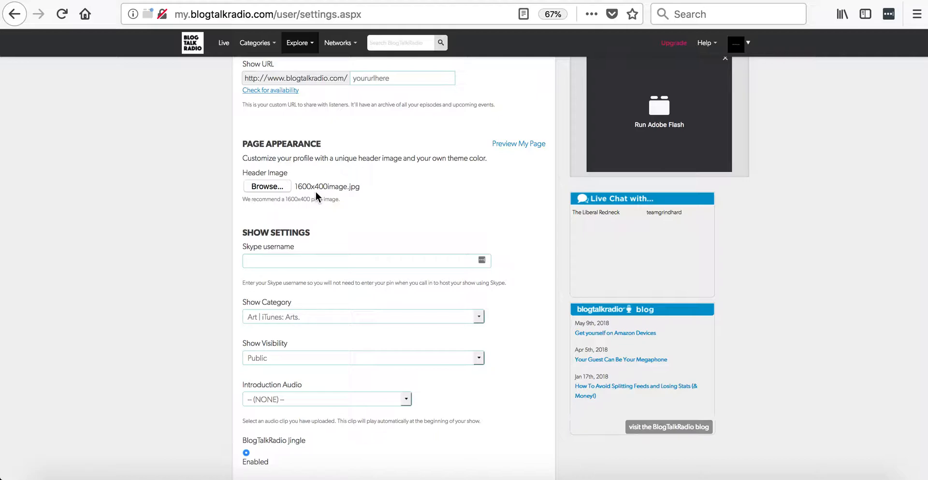
pyautogui.moveTo(334, 198)
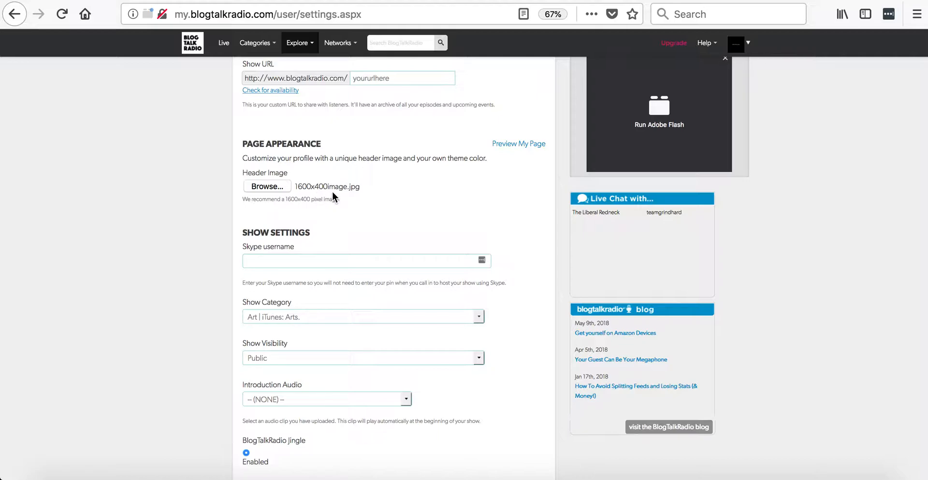
pyautogui.moveTo(323, 233)
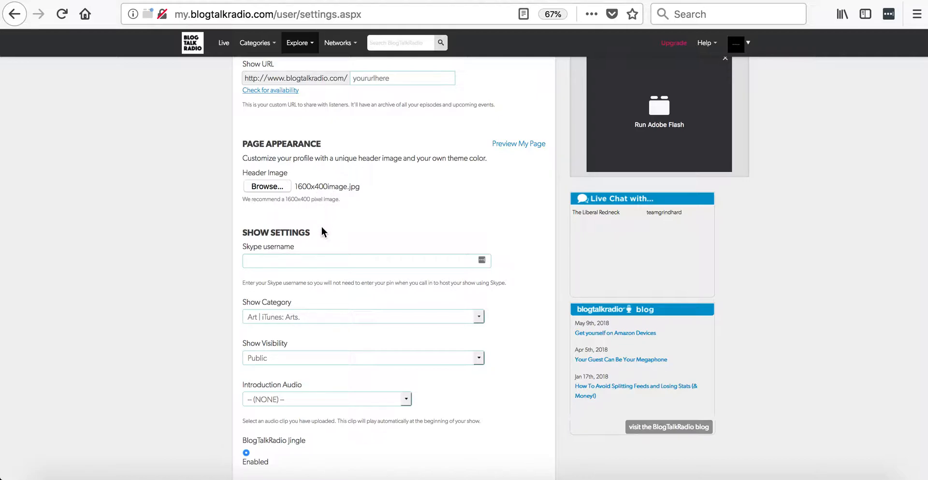
pyautogui.moveTo(258, 259)
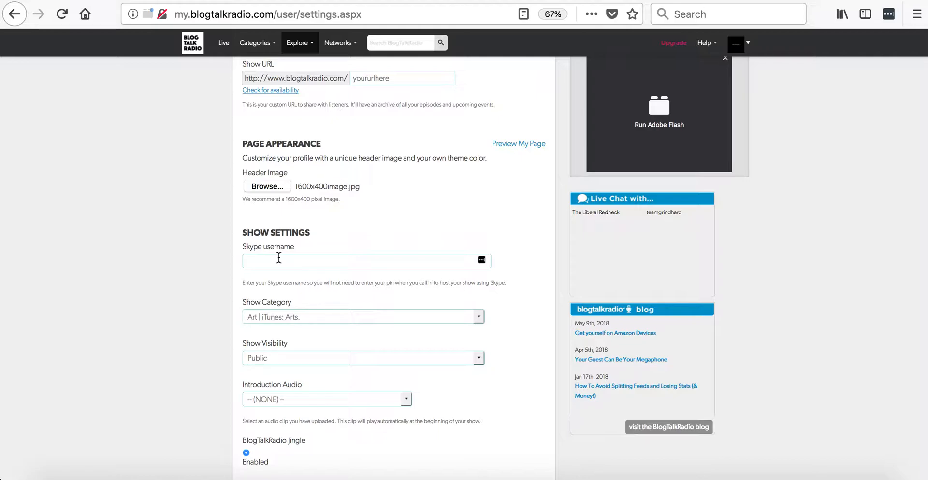
# Choose 'Just a test file' as Introduction Audio and keep the jingle Enabled
pyautogui.scroll(-3)
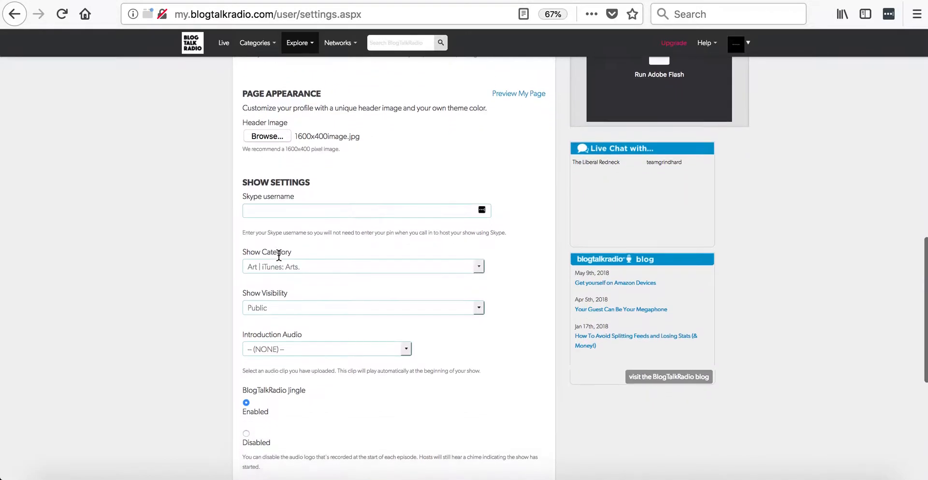
pyautogui.scroll(-3)
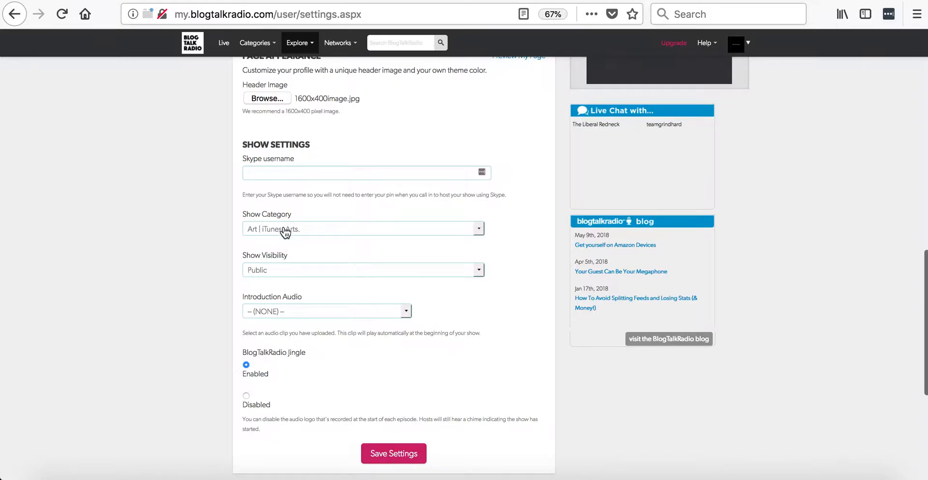
pyautogui.moveTo(296, 274)
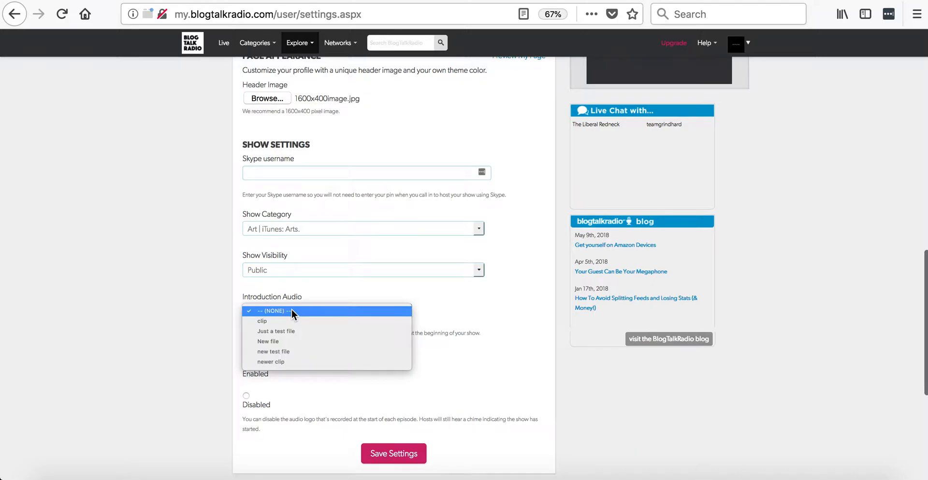
pyautogui.click(276, 332)
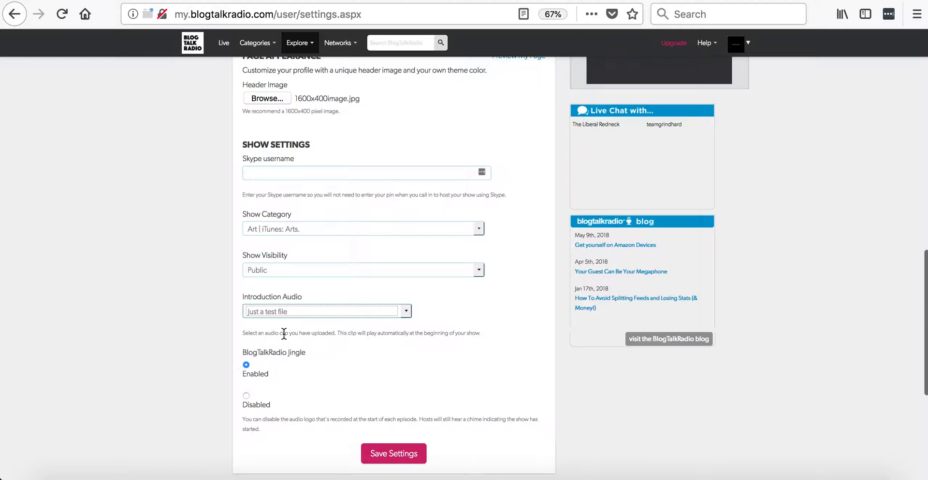
pyautogui.scroll(-3)
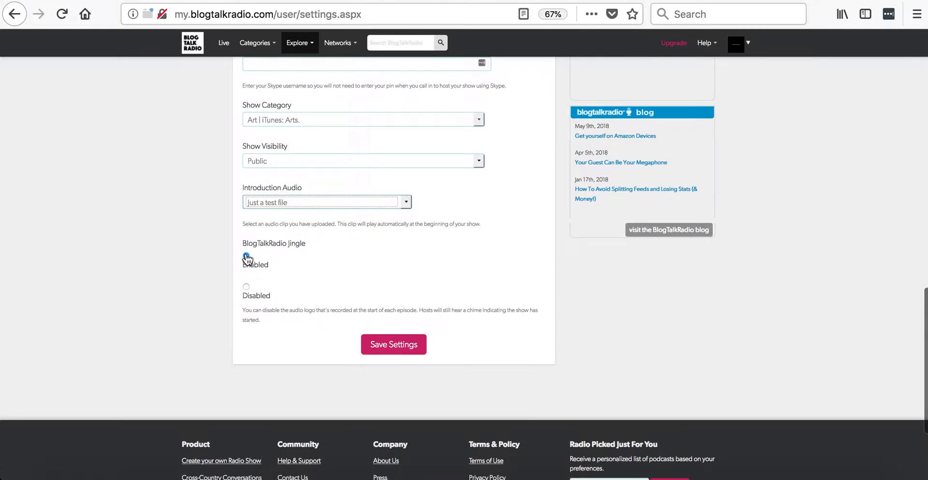
pyautogui.click(245, 255)
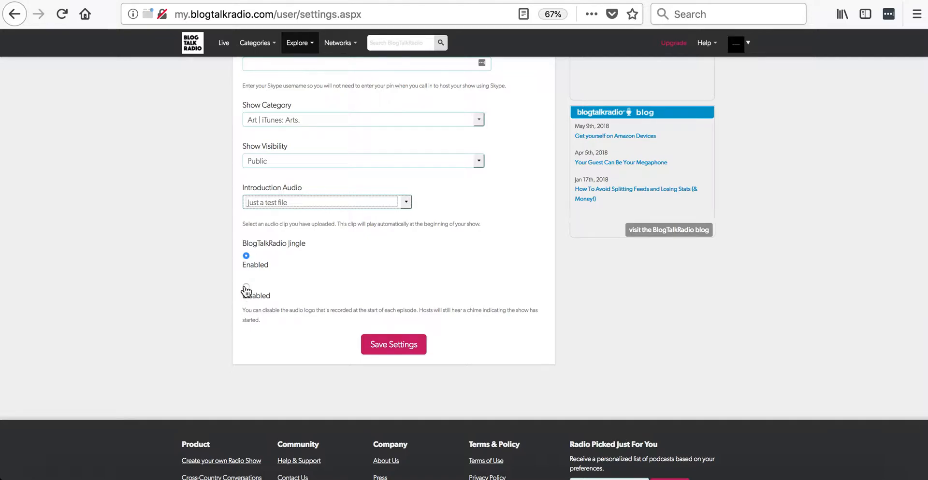
pyautogui.moveTo(290, 282)
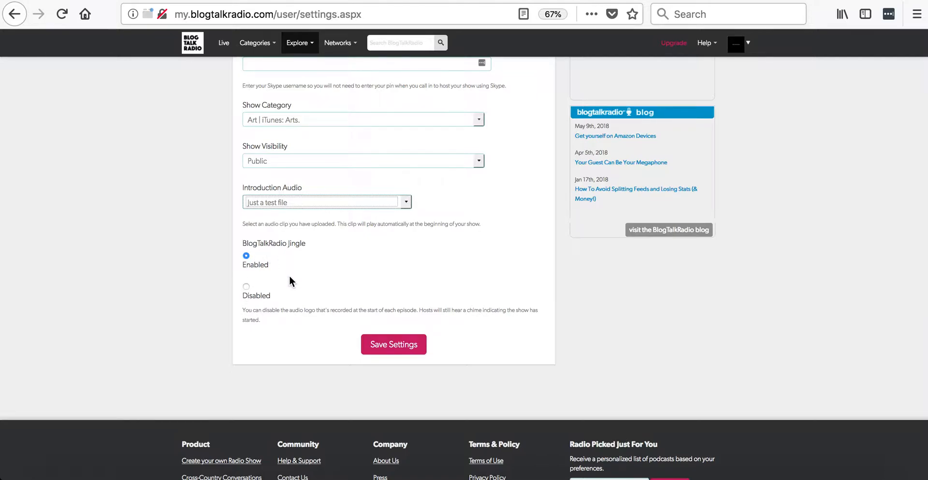
pyautogui.moveTo(272, 284)
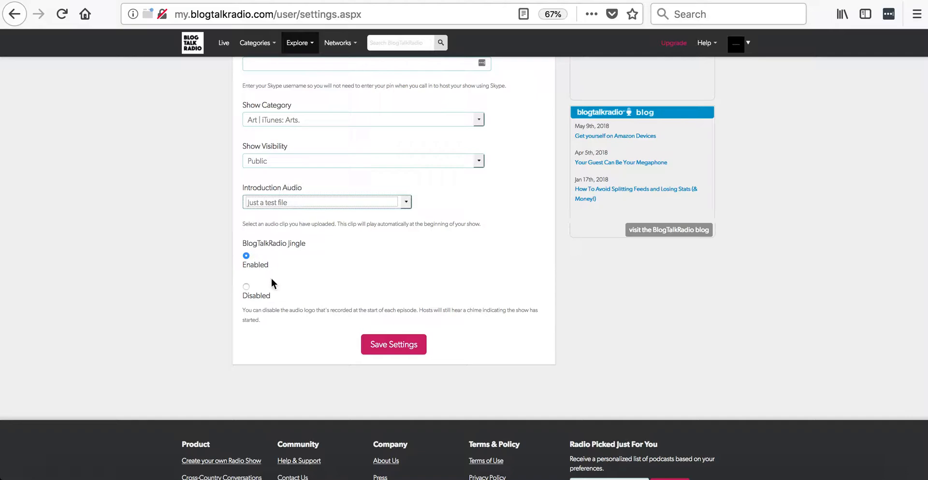
pyautogui.moveTo(266, 282)
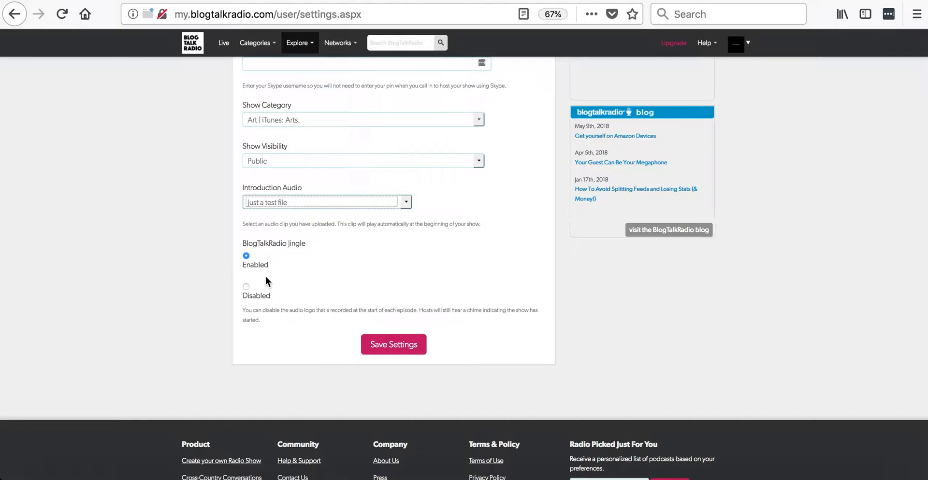
pyautogui.moveTo(370, 295)
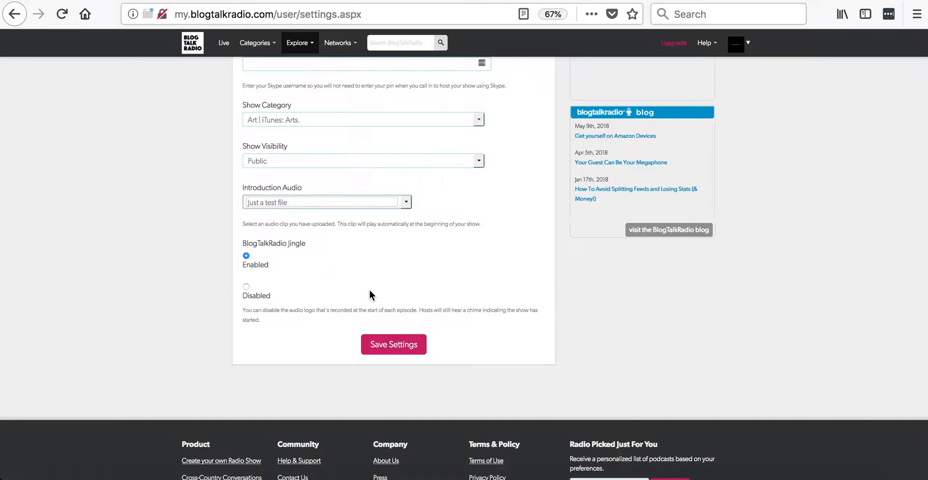
# Submit the show form with Save Settings to store the introduction audio
pyautogui.click(393, 345)
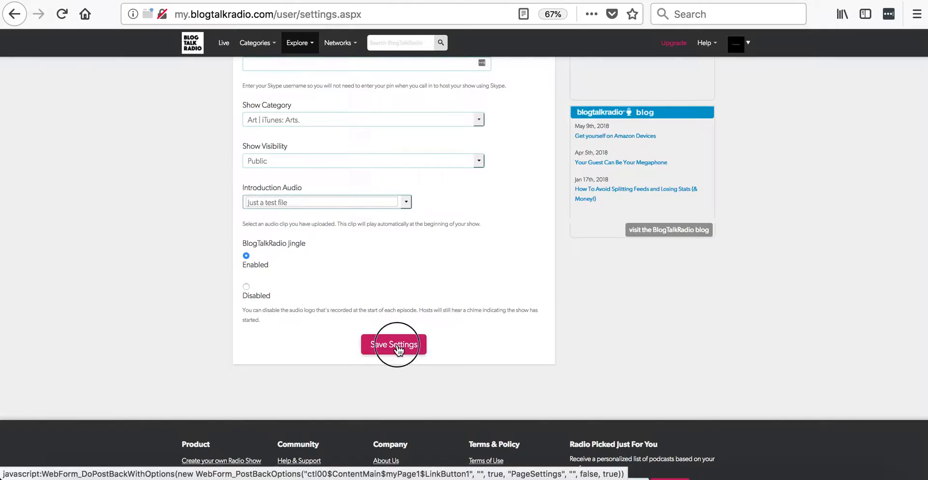
pyautogui.click(393, 344)
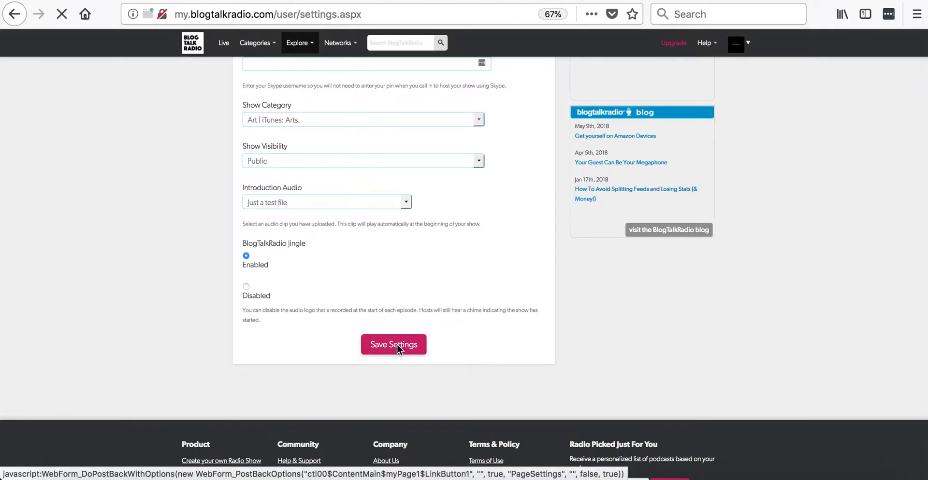
pyautogui.click(393, 344)
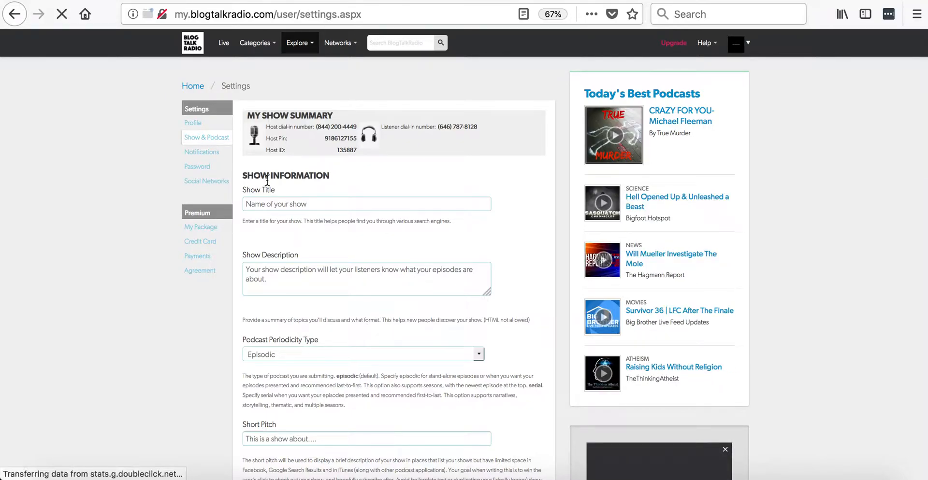
pyautogui.moveTo(202, 152)
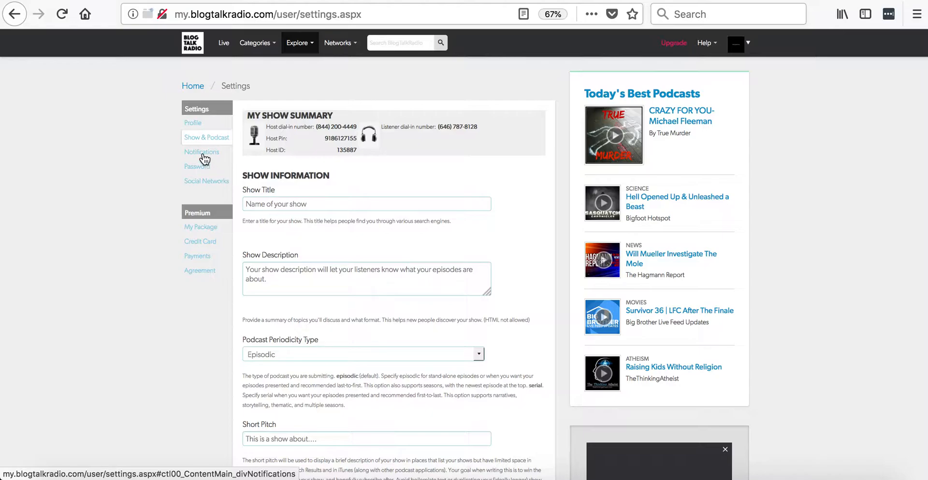
# Scroll through the Notifications reminder and notification options, then bring up the Password settings
pyautogui.click(202, 152)
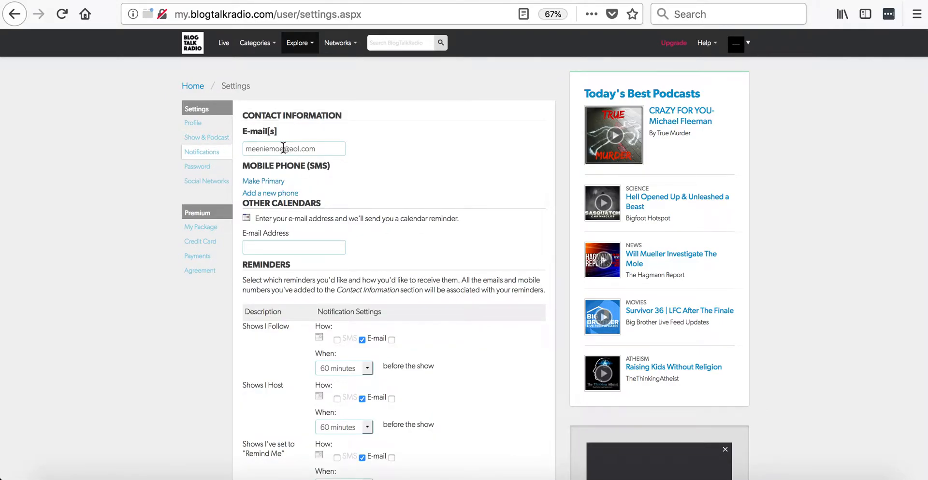
pyautogui.moveTo(338, 142)
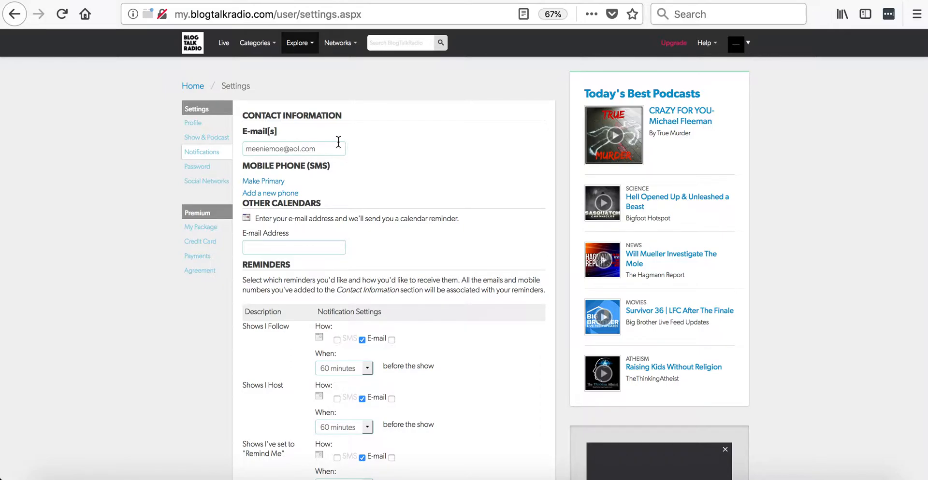
pyautogui.scroll(-3)
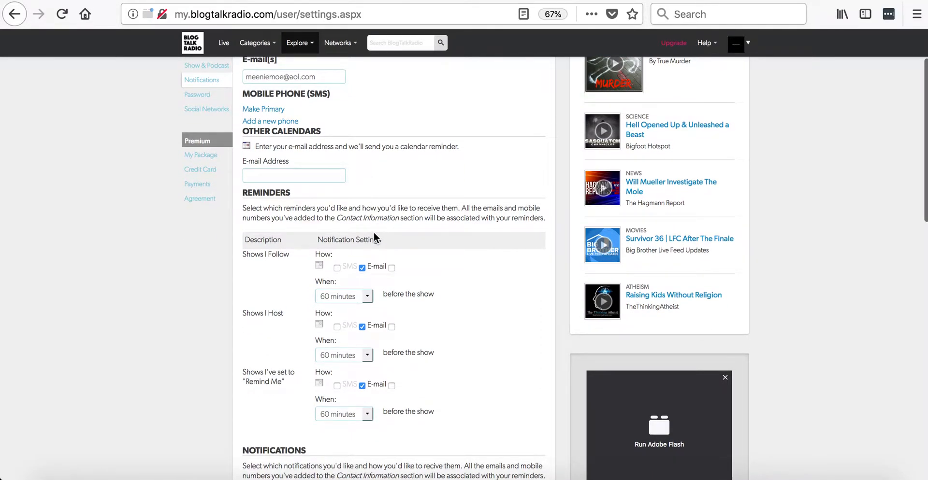
pyautogui.scroll(-3)
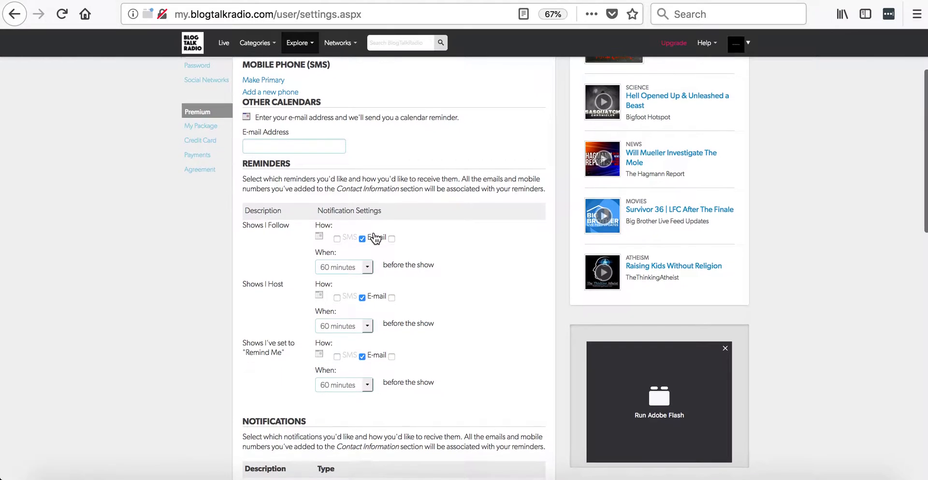
pyautogui.scroll(-3)
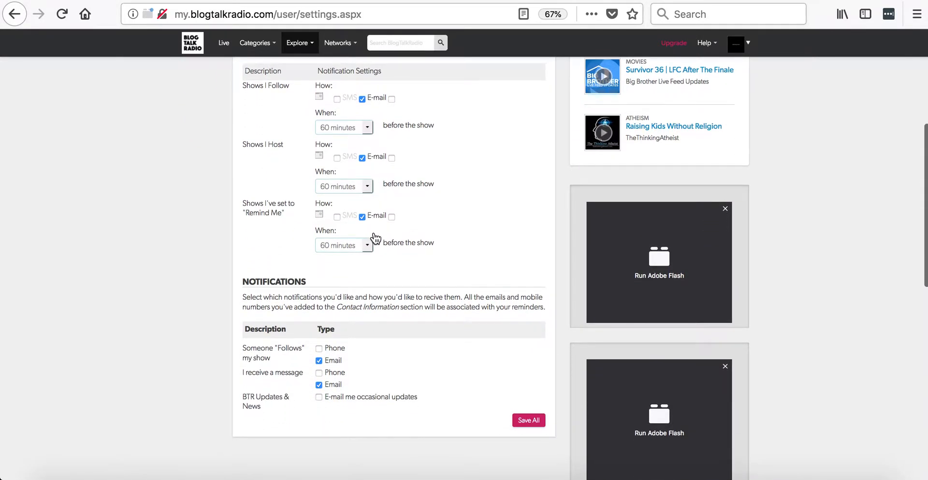
pyautogui.scroll(-3)
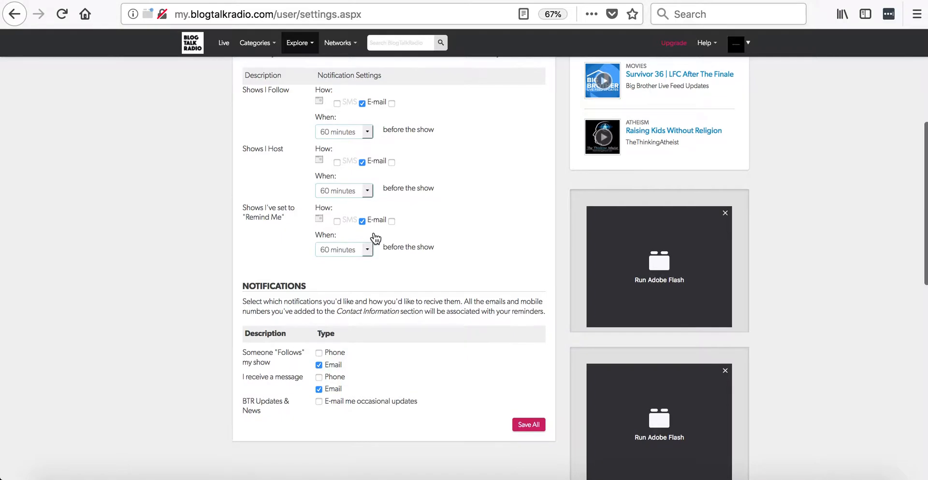
pyautogui.scroll(3)
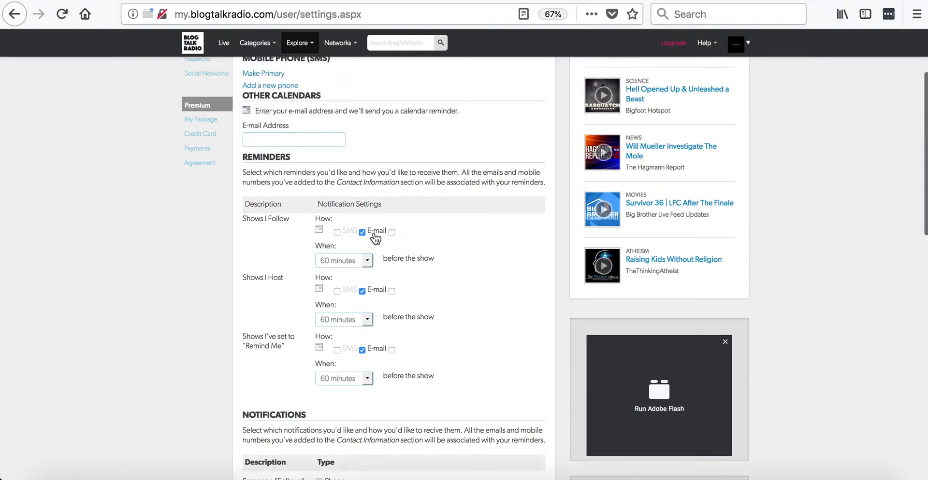
pyautogui.scroll(3)
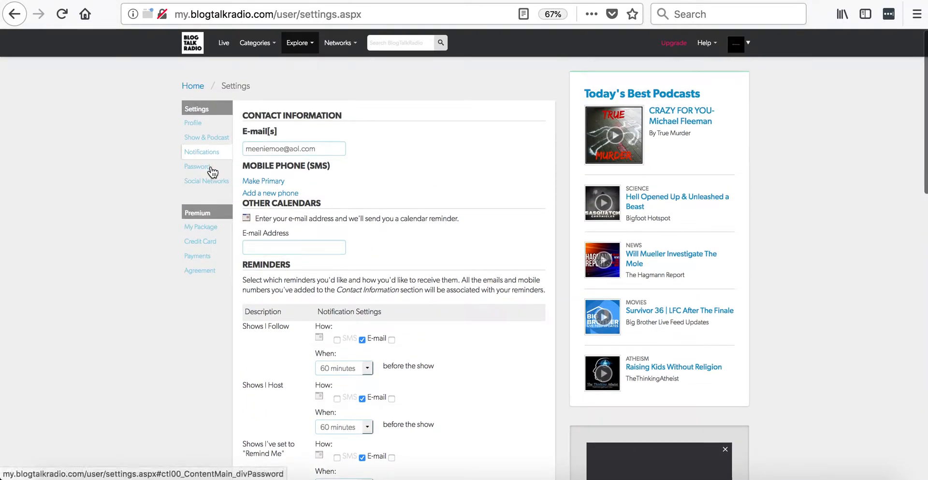
pyautogui.click(197, 166)
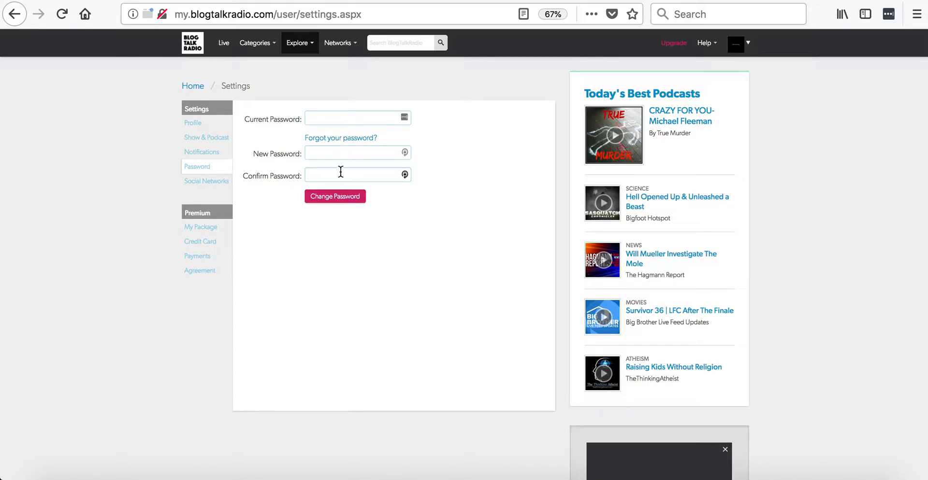
pyautogui.moveTo(405, 161)
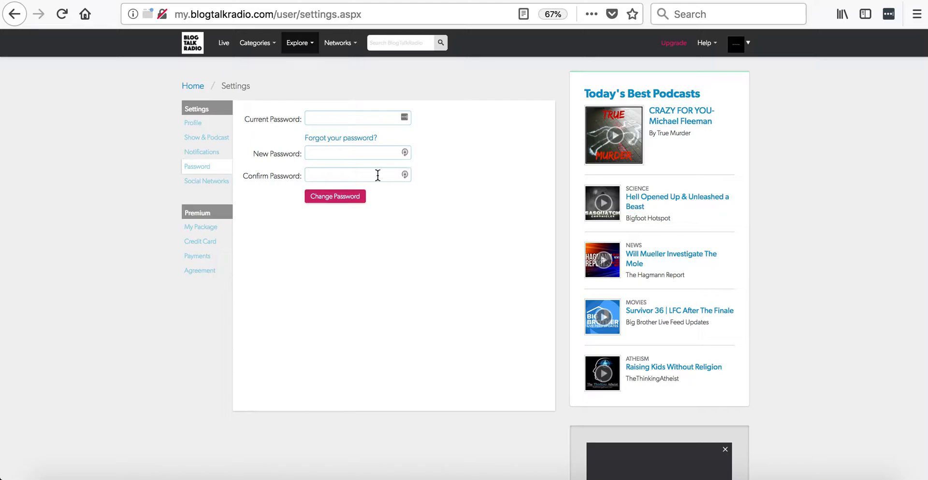
pyautogui.moveTo(189, 188)
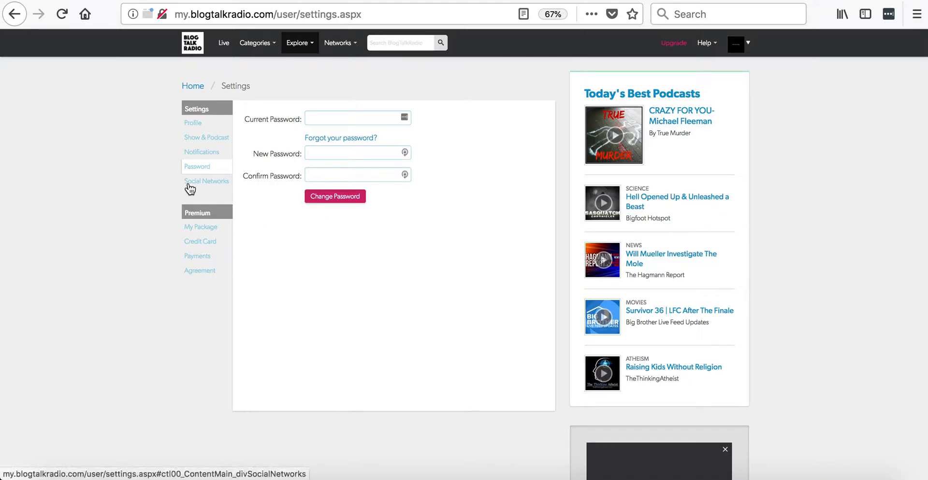
pyautogui.moveTo(222, 188)
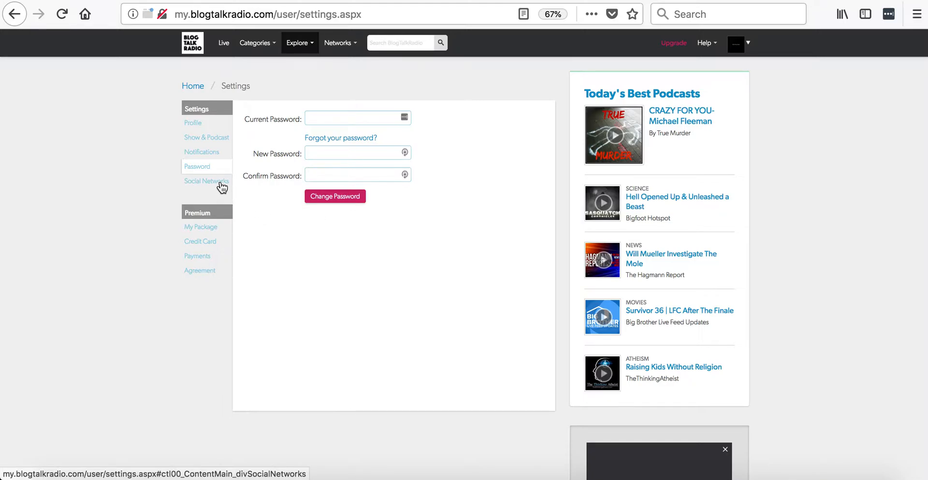
pyautogui.click(206, 181)
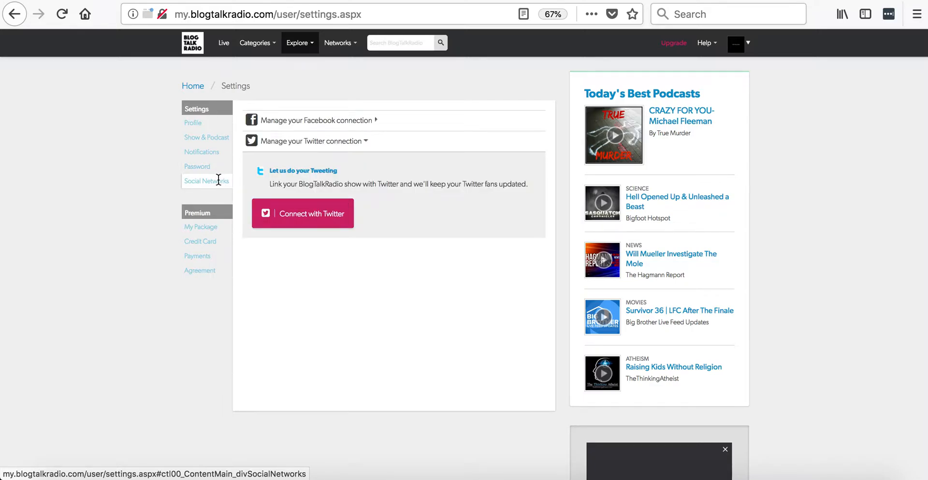
pyautogui.moveTo(345, 144)
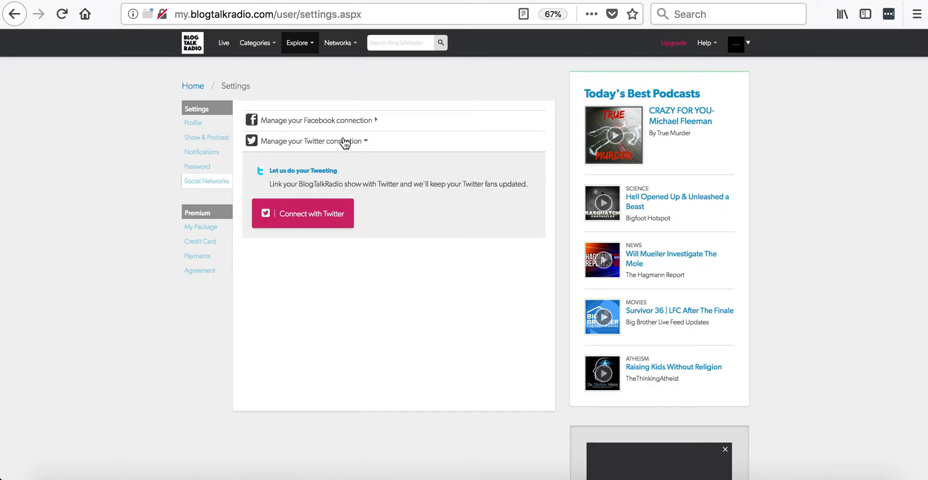
pyautogui.moveTo(354, 124)
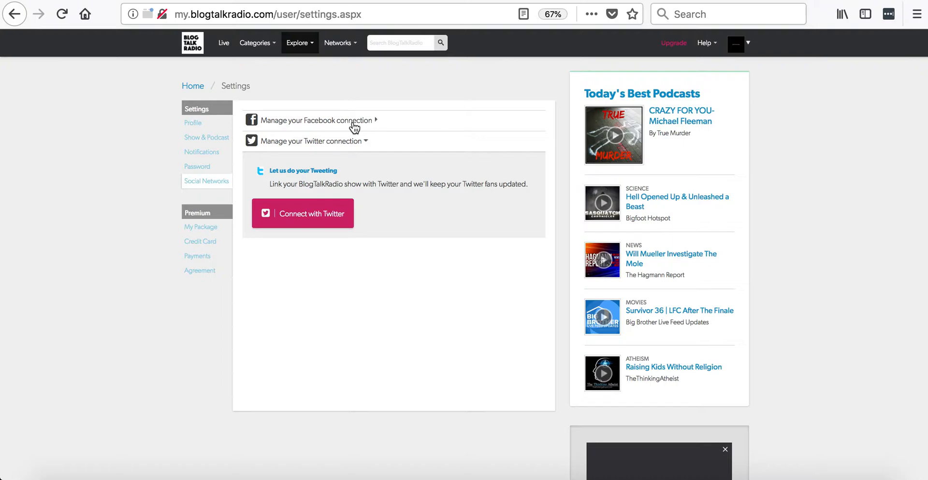
pyautogui.moveTo(329, 200)
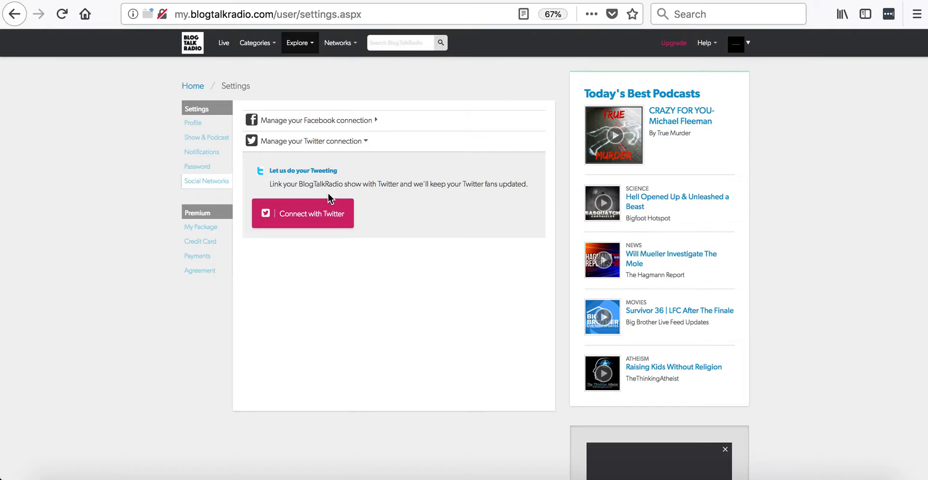
pyautogui.moveTo(336, 149)
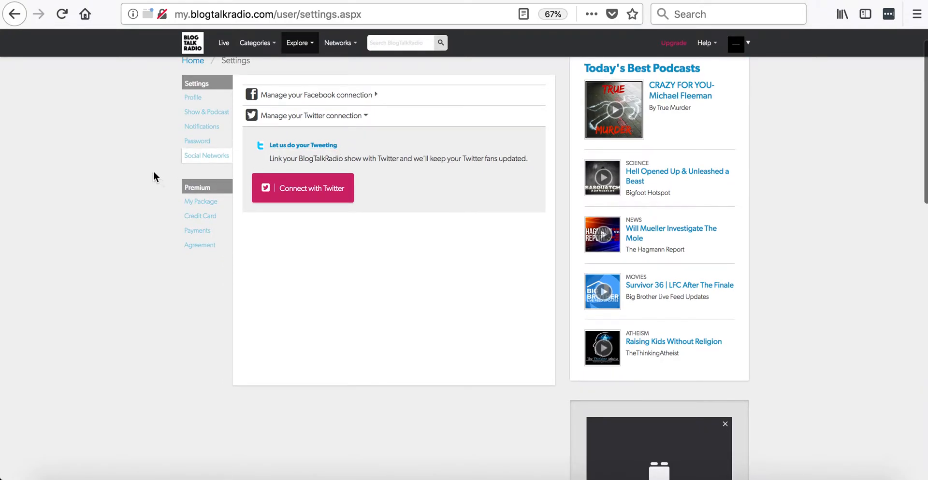
pyautogui.moveTo(200, 201)
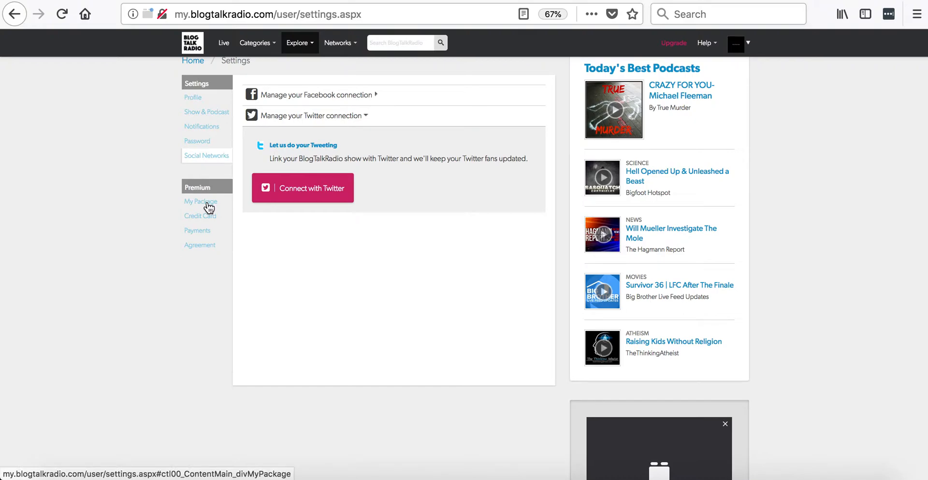
# Review My Package: billing cycle, Small $39.00/month plan, and upgrade and cancel options
pyautogui.click(201, 201)
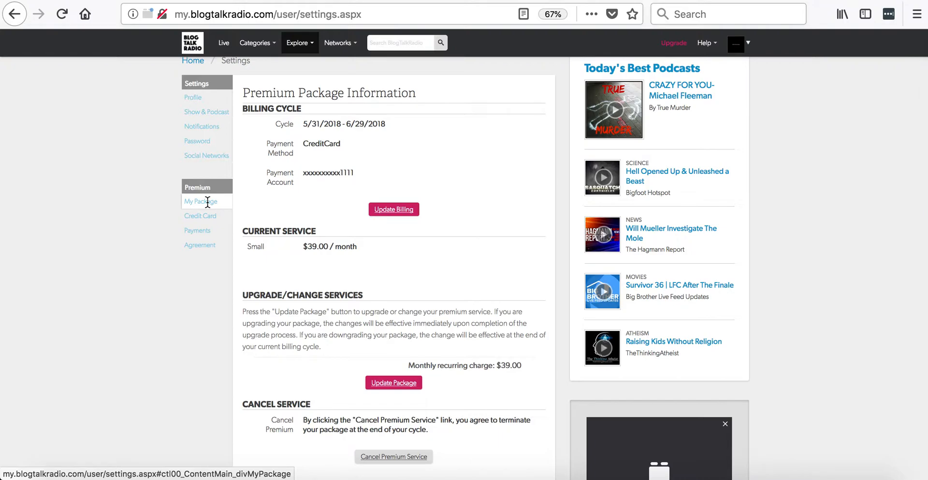
pyautogui.moveTo(314, 195)
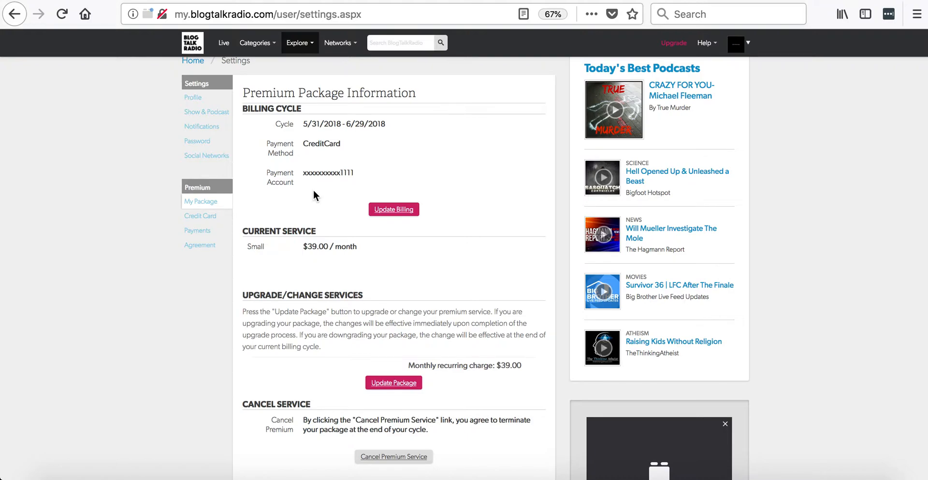
pyautogui.moveTo(325, 171)
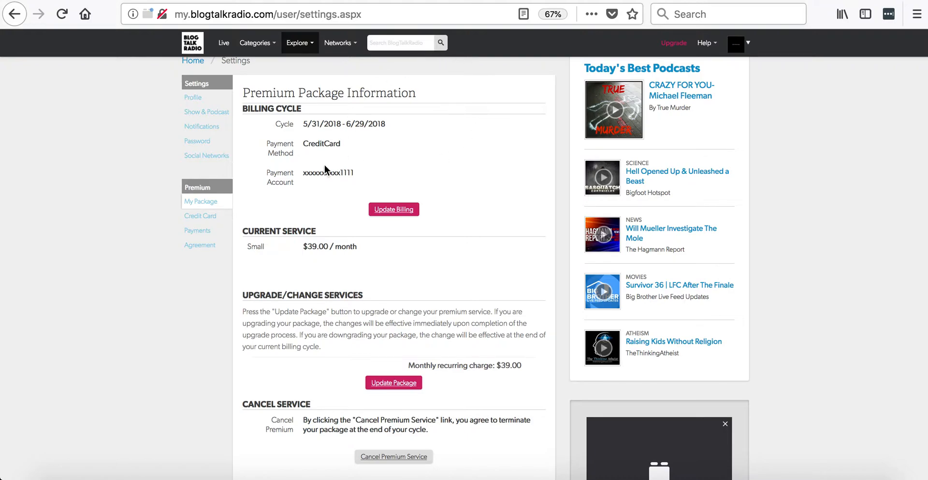
pyautogui.moveTo(281, 255)
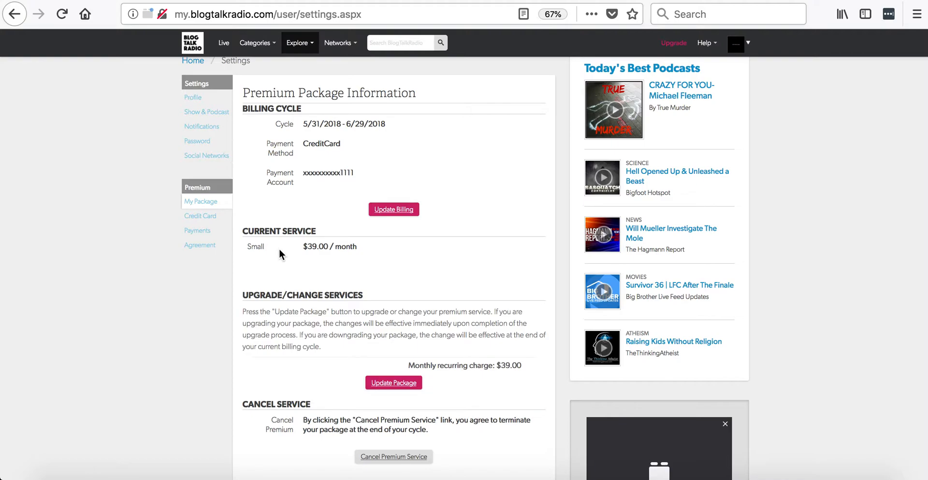
pyautogui.scroll(-3)
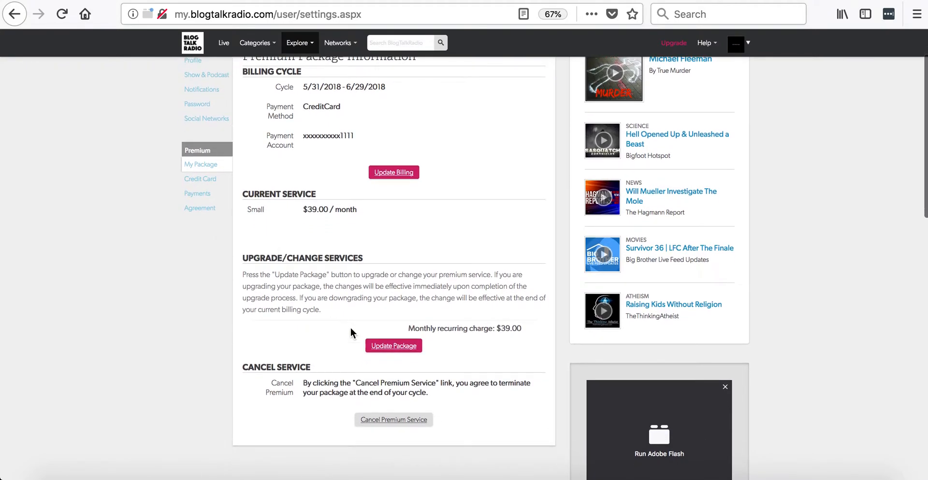
pyautogui.moveTo(393, 420)
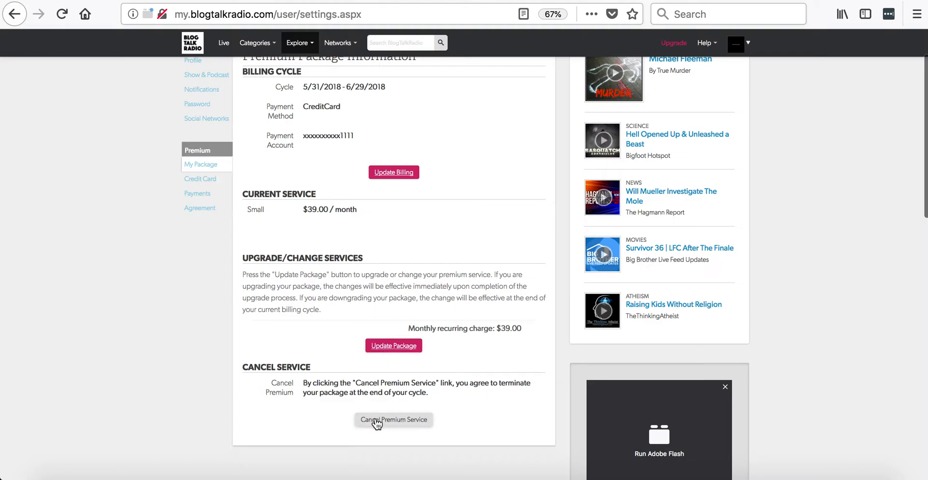
pyautogui.moveTo(314, 446)
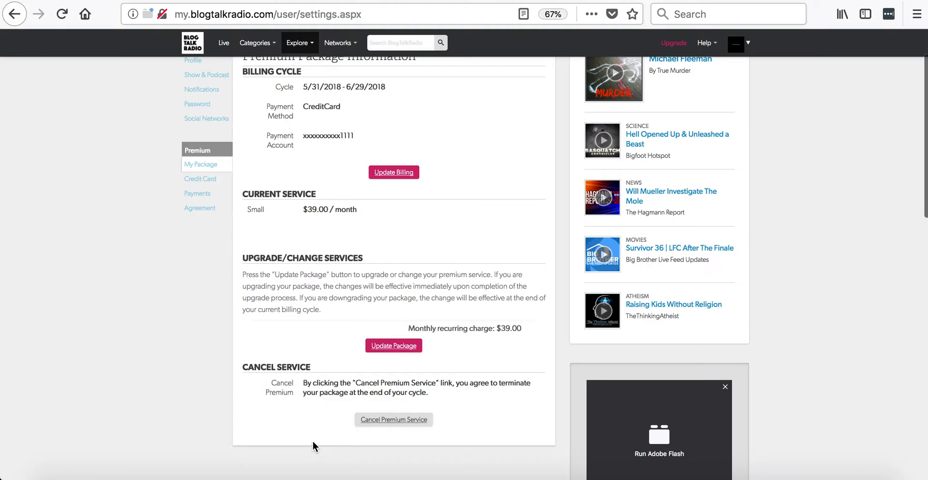
pyautogui.scroll(3)
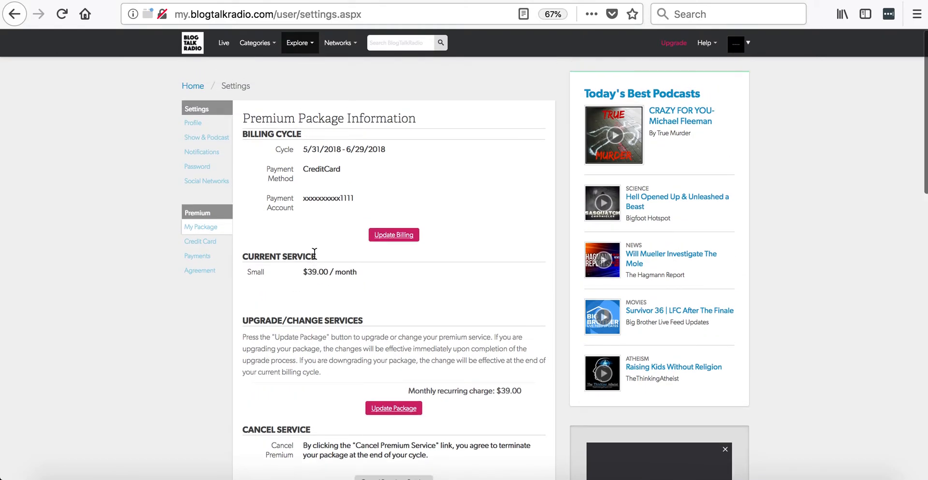
pyautogui.moveTo(202, 242)
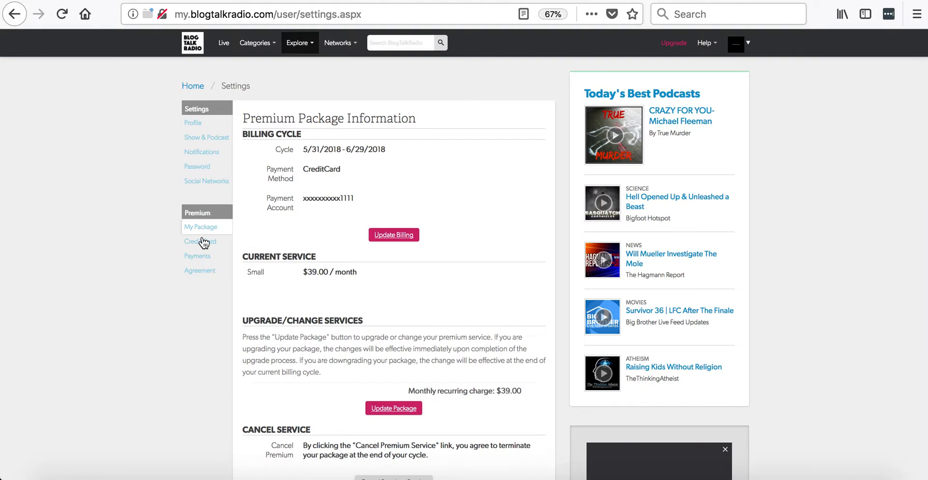
# Show the Credit Card Payment Information form with empty billing and card fields
pyautogui.click(200, 241)
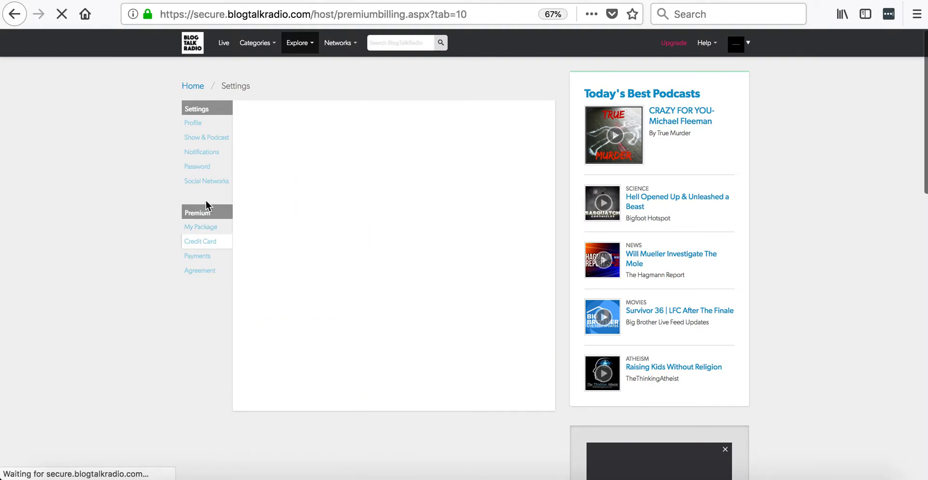
pyautogui.click(200, 241)
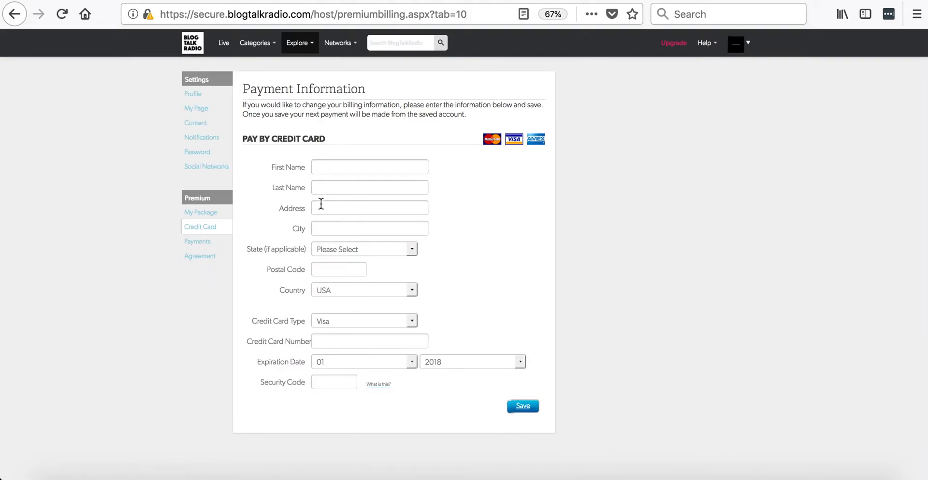
pyautogui.moveTo(314, 304)
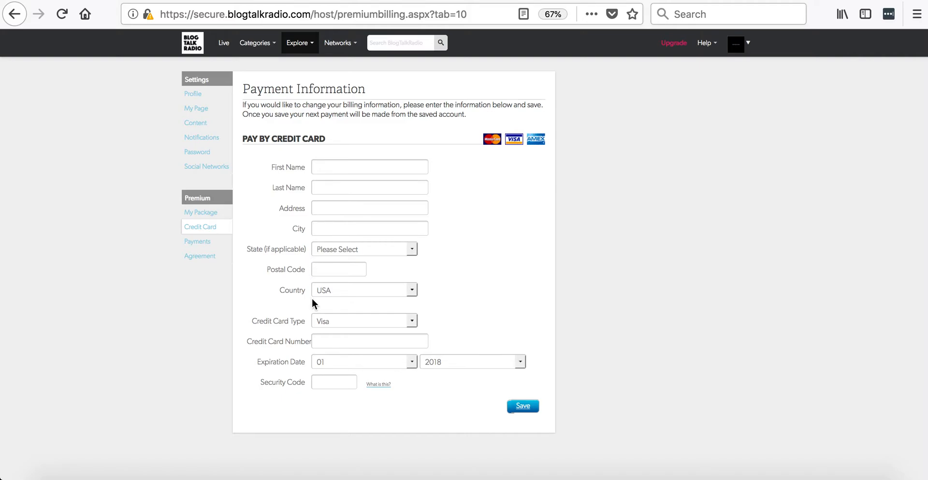
pyautogui.moveTo(199, 241)
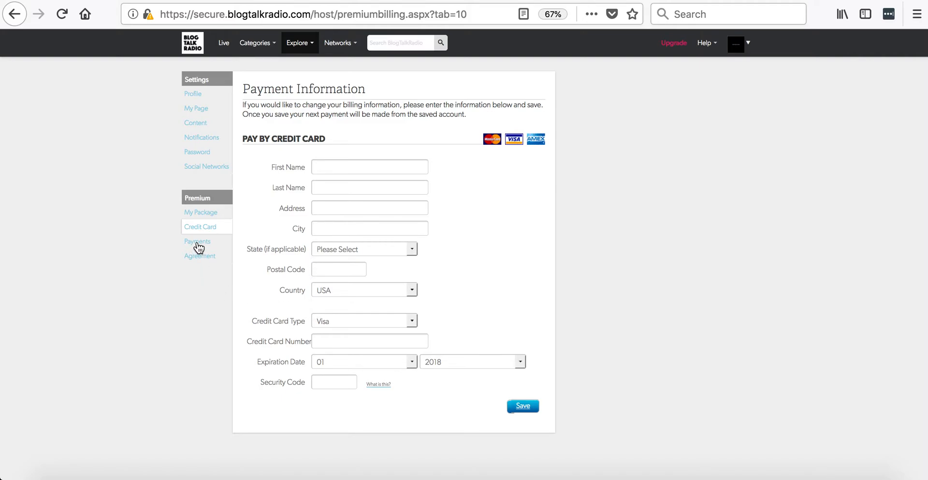
pyautogui.click(198, 241)
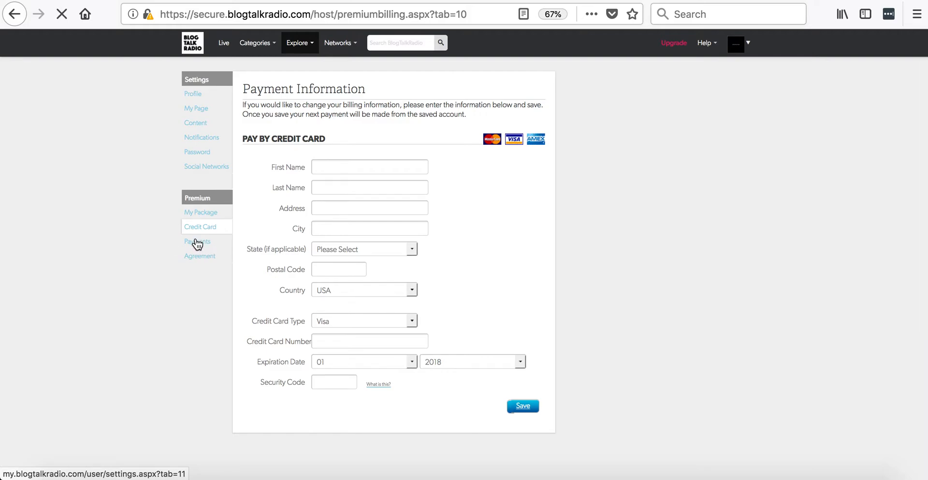
# Scroll the Payment History table of past charges, including $39.00 due Jun 30, 2018
pyautogui.click(197, 241)
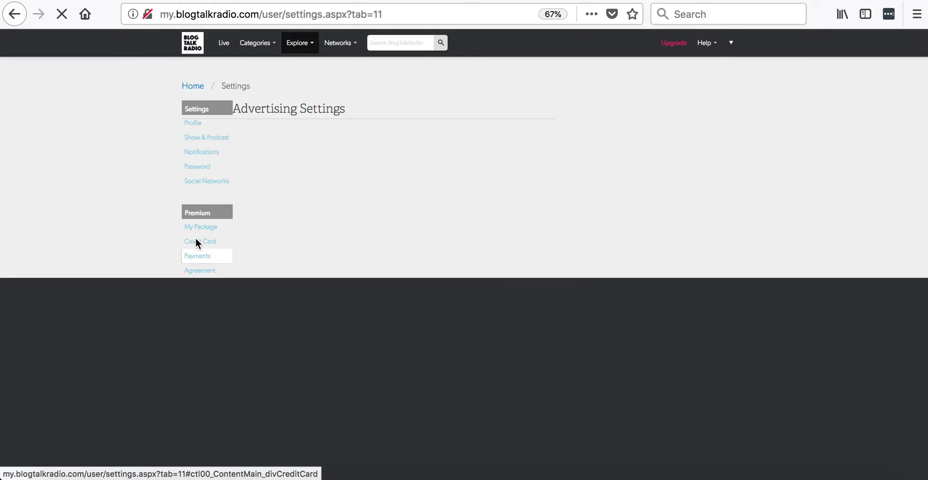
pyautogui.click(197, 256)
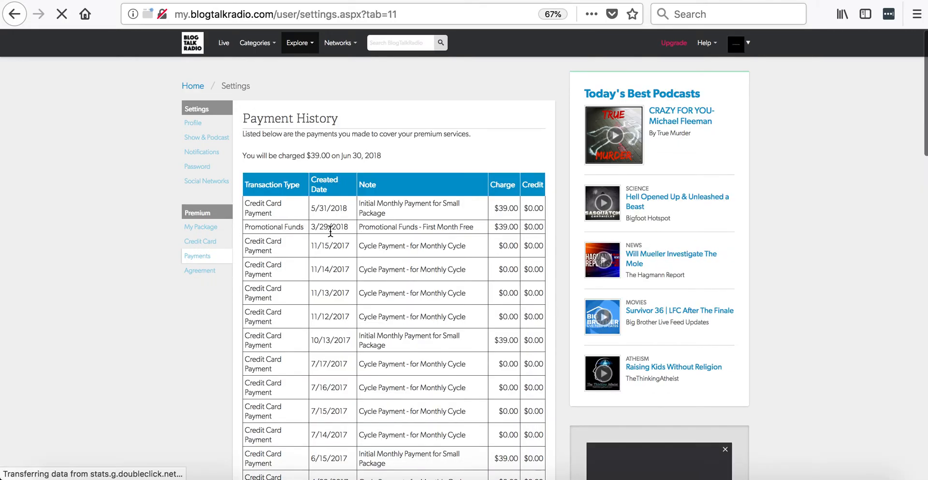
pyautogui.scroll(-3)
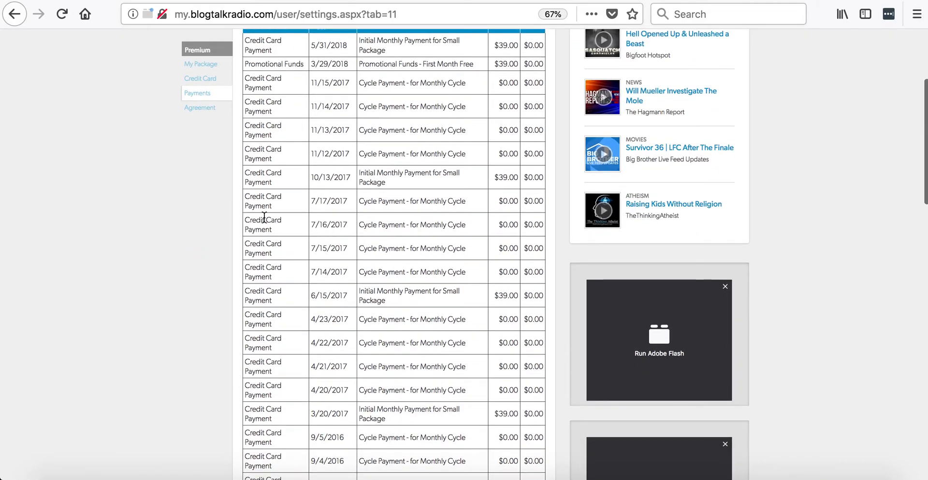
pyautogui.scroll(3)
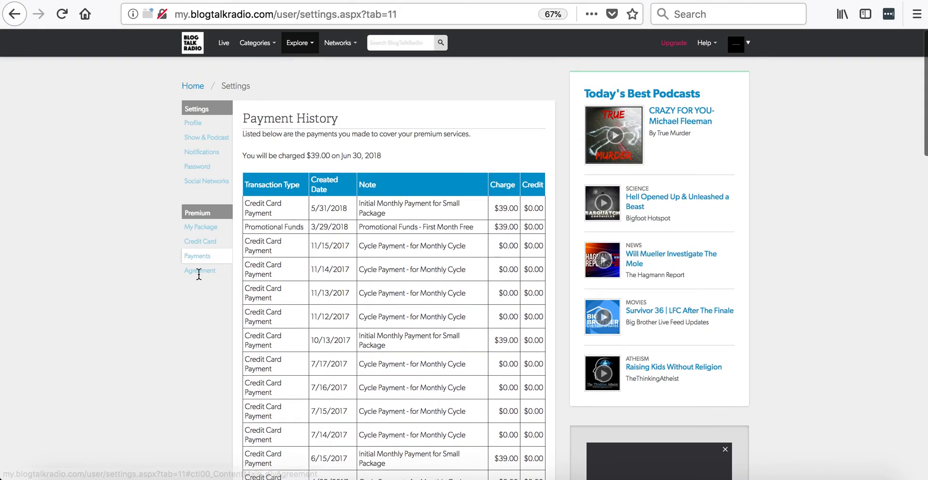
# Go from the Premium Package Agreement to BlogTalkRadio's Terms of Use and Privacy Policy
pyautogui.click(199, 270)
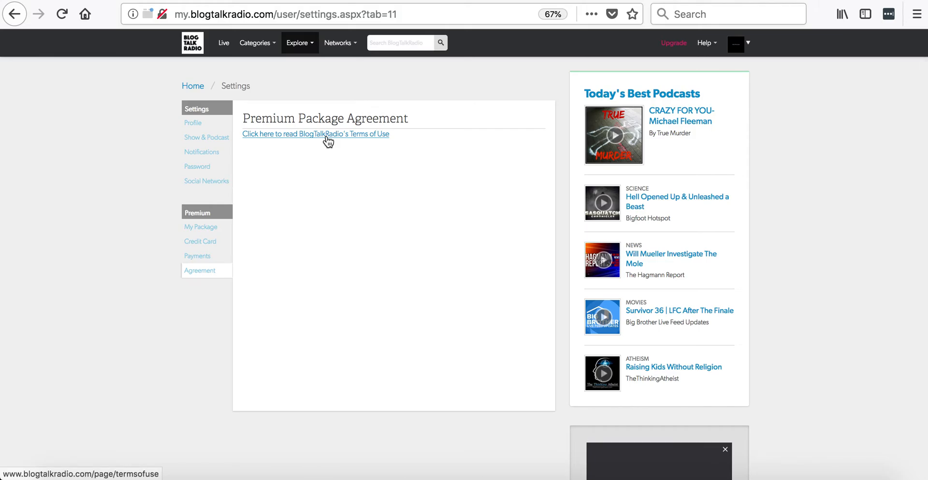
pyautogui.click(315, 134)
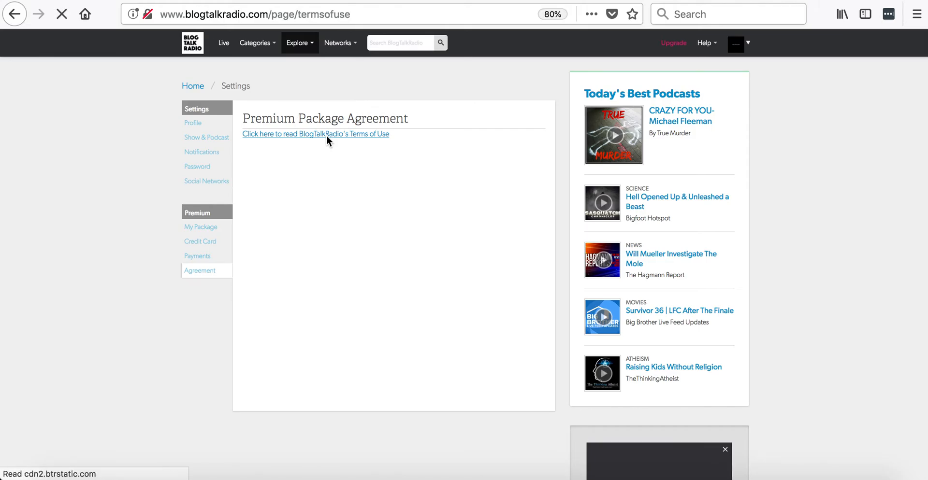
pyautogui.click(316, 134)
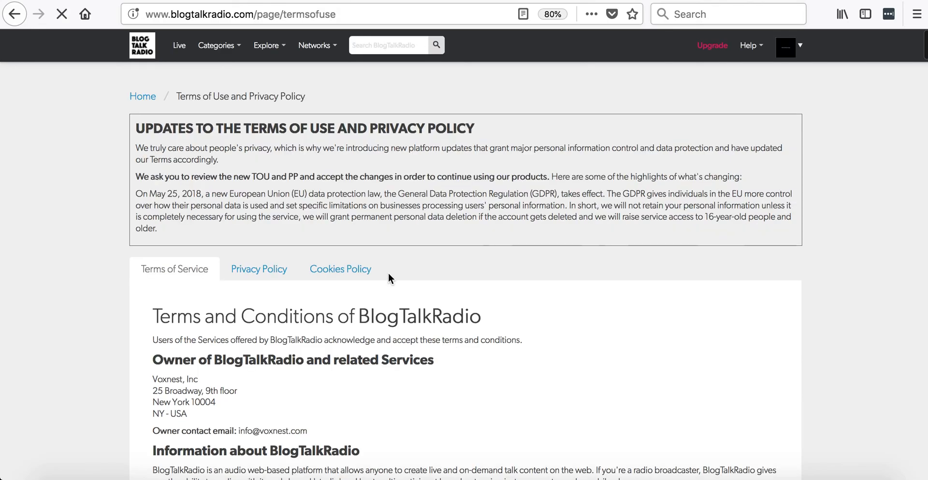
pyautogui.scroll(-3)
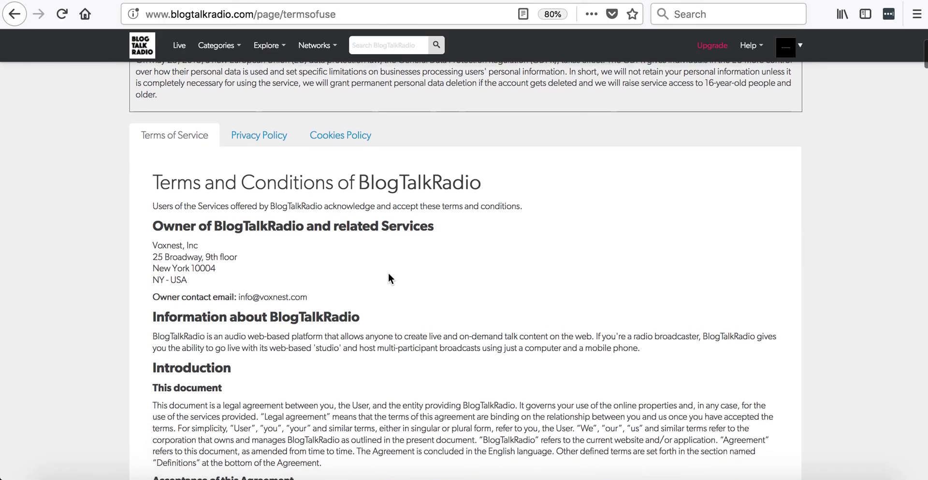
pyautogui.scroll(3)
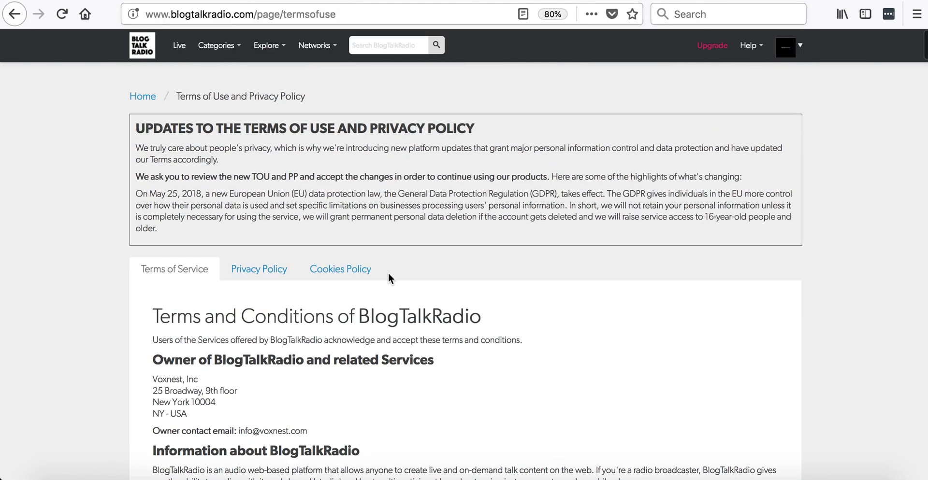
pyautogui.moveTo(380, 136)
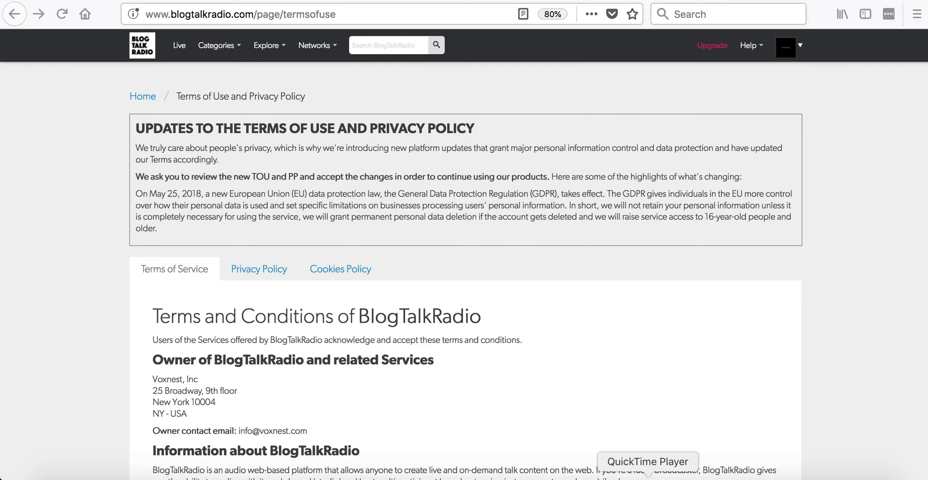
pyautogui.click(648, 461)
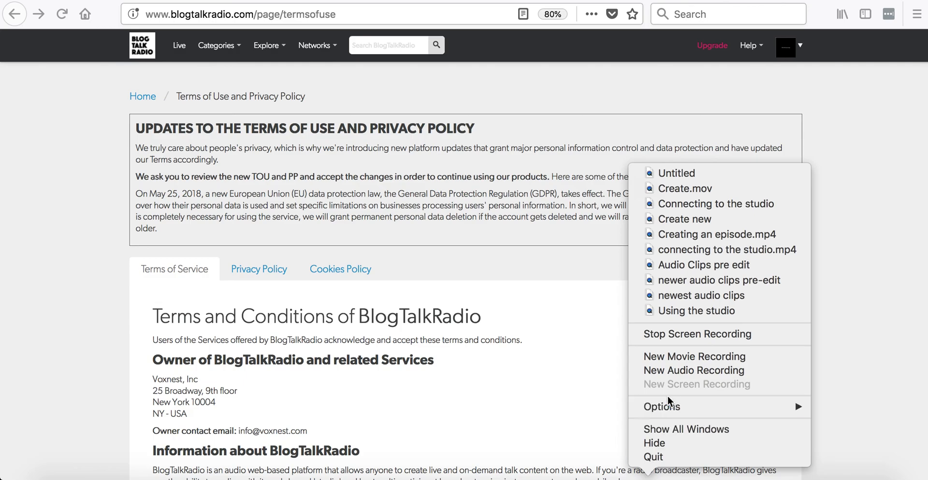